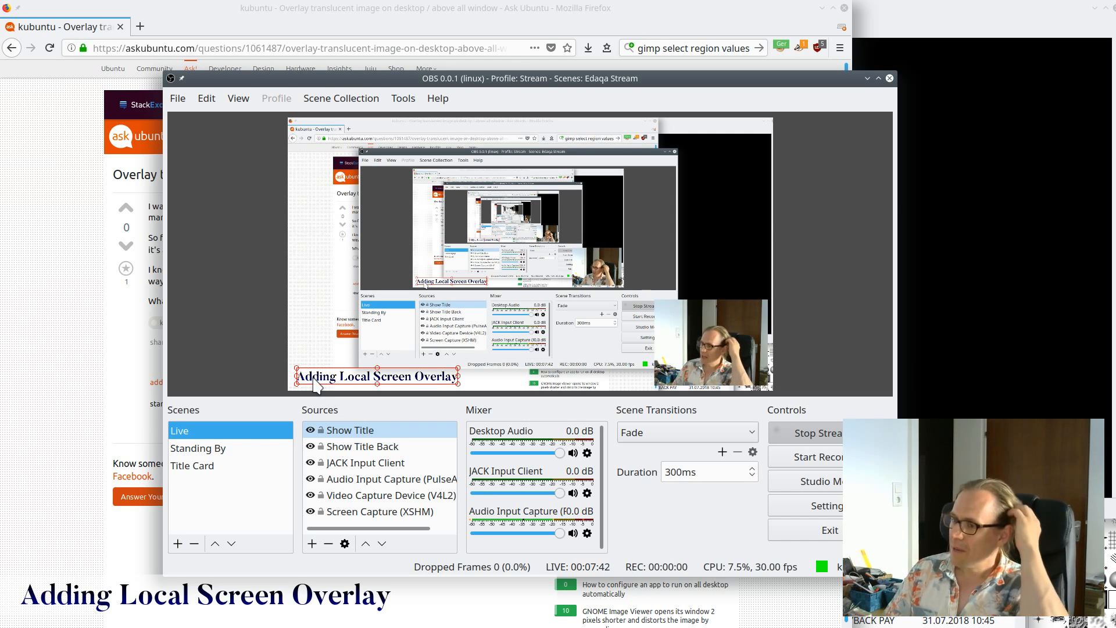
mouse_move(283, 339)
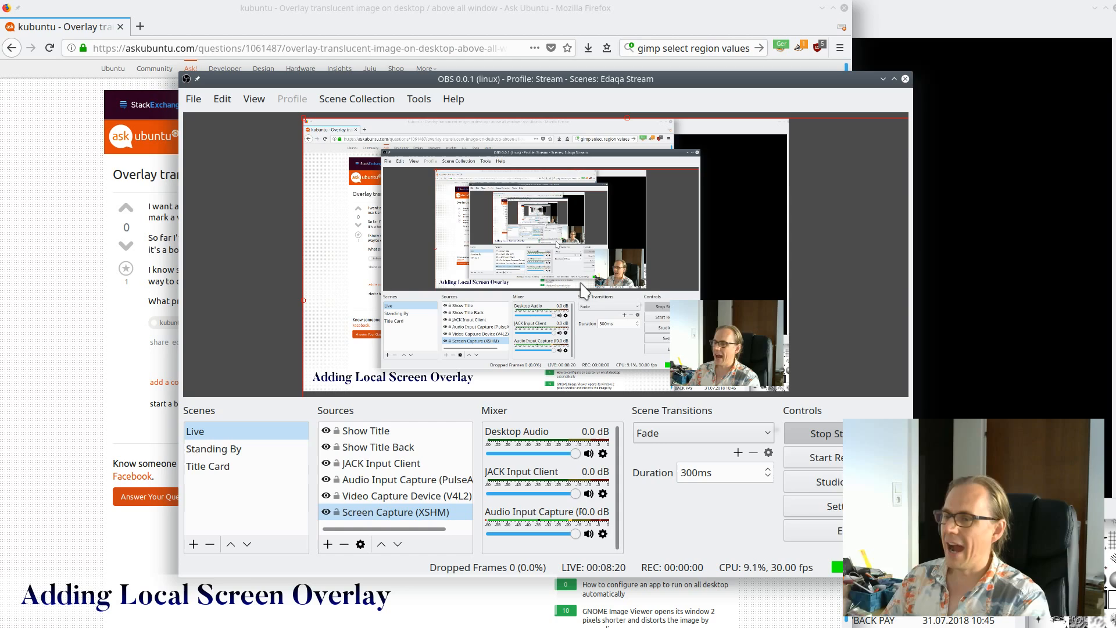
mouse_move(566, 111)
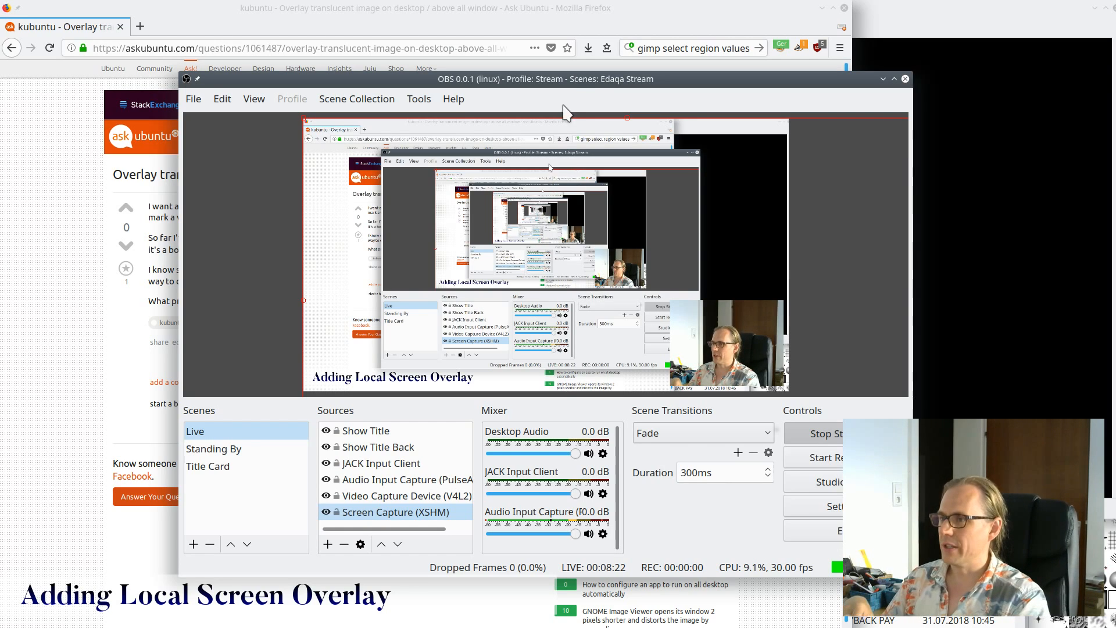
mouse_move(562, 86)
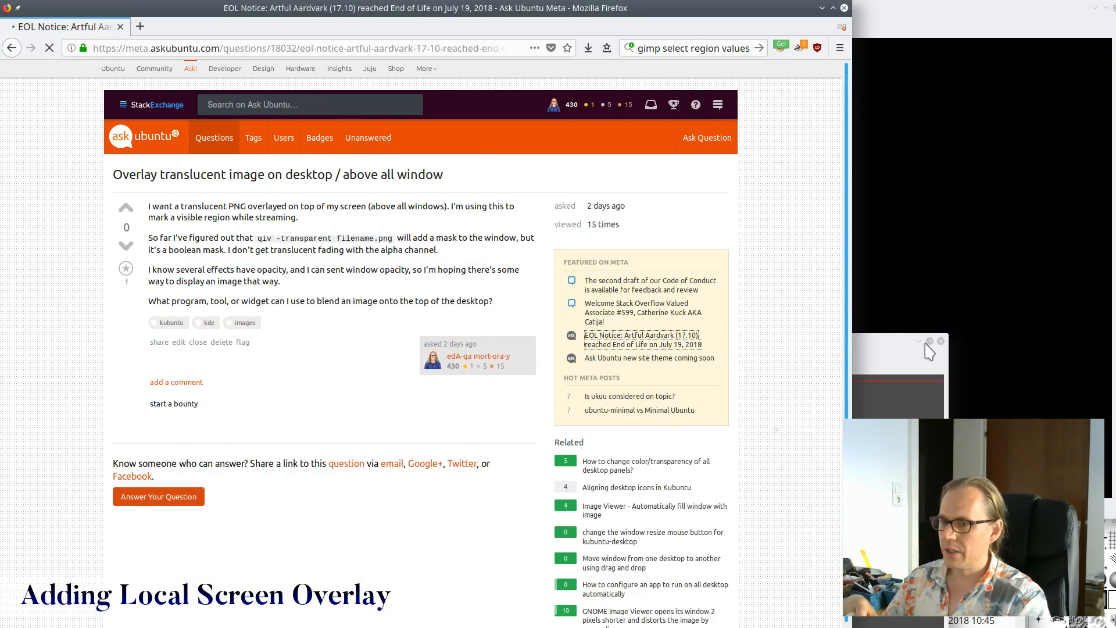
- Go back in Firefox to the 'Overlay translucent image on desktop' question
click(642, 339)
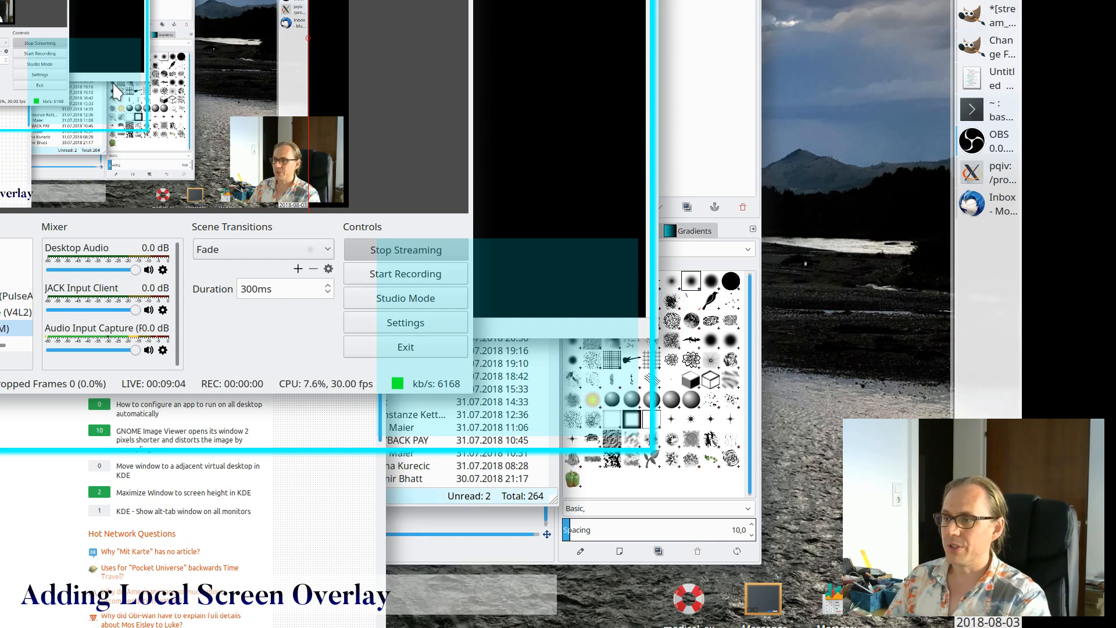
mouse_move(42, 14)
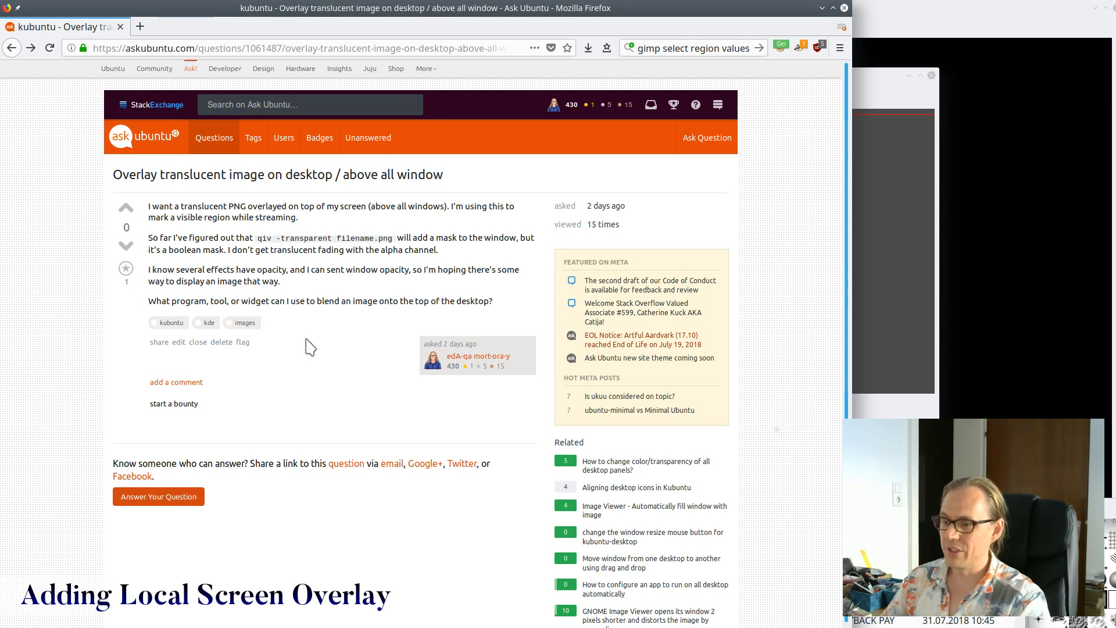
mouse_move(882, 95)
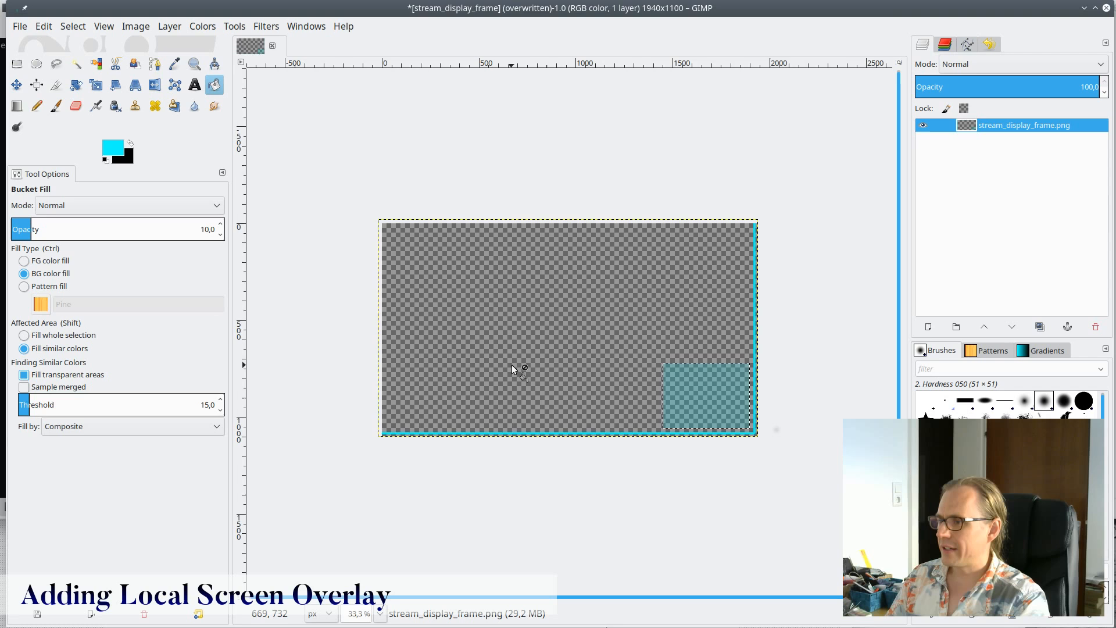
- Leave the stream frame image in GIMP and bring up the Konsole terminal
click(24, 260)
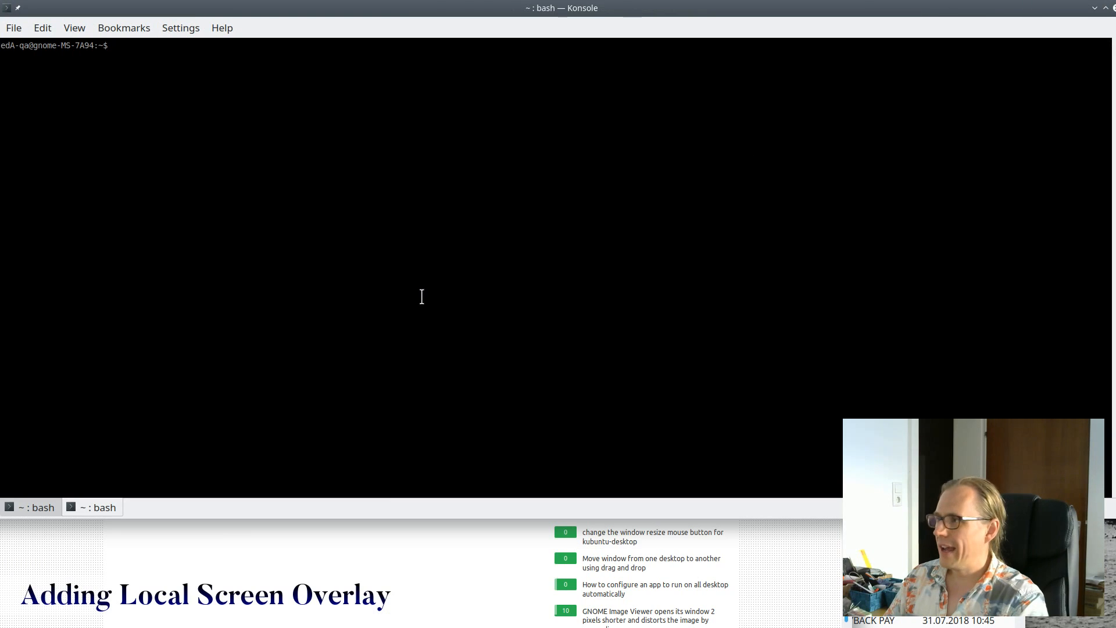
- Enter a display command for /projects/Current/mortoray.com/artwork/stream_display_frame.png
text(dis)
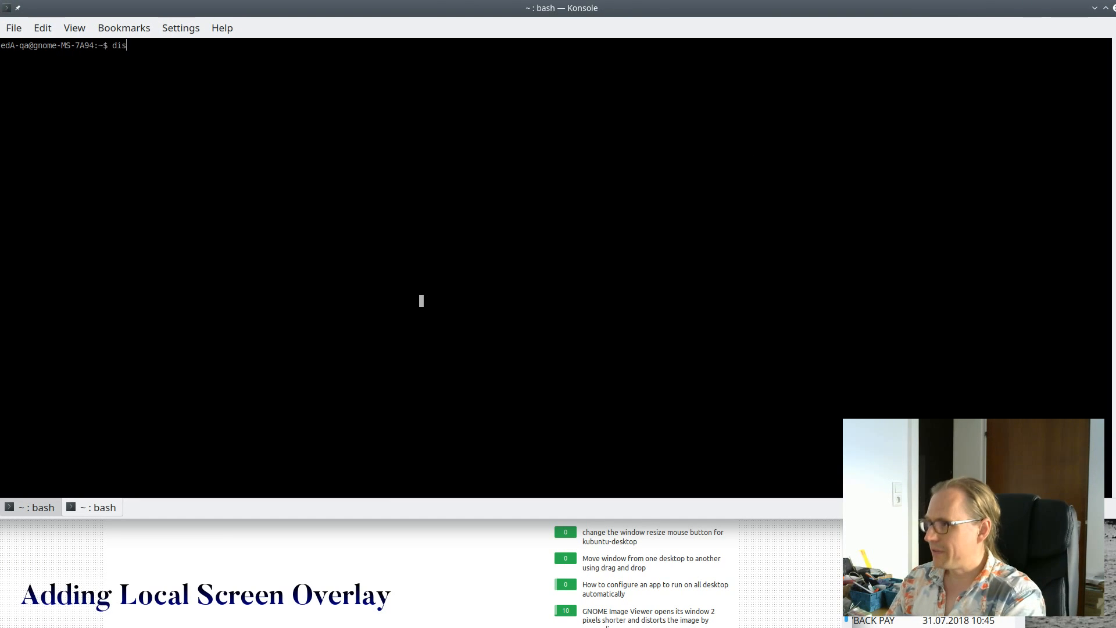
text(play)
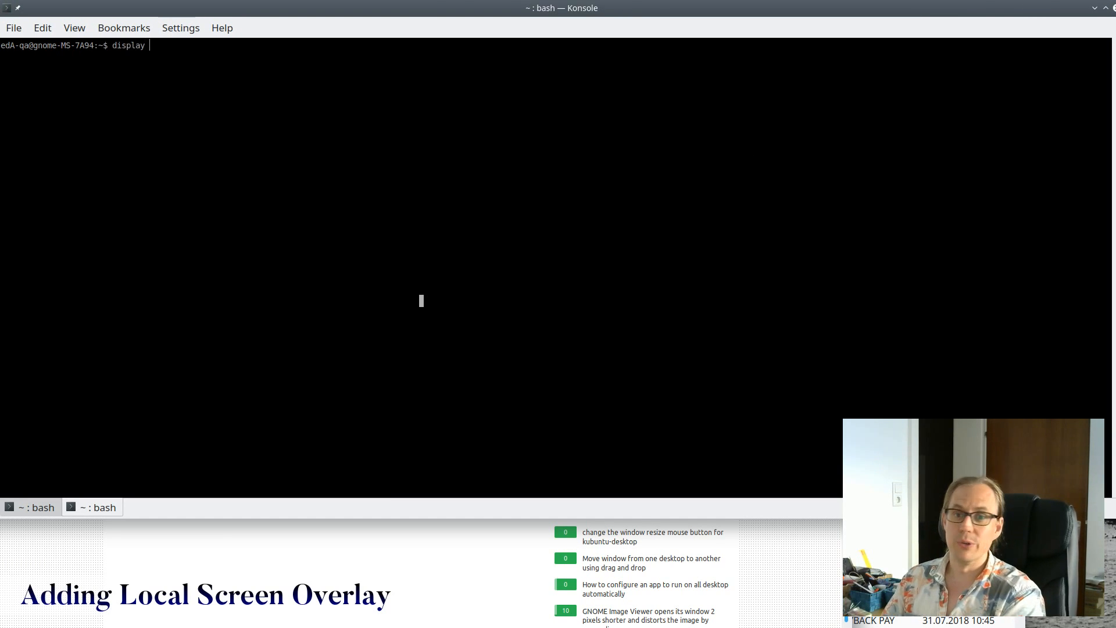
text(/pro)
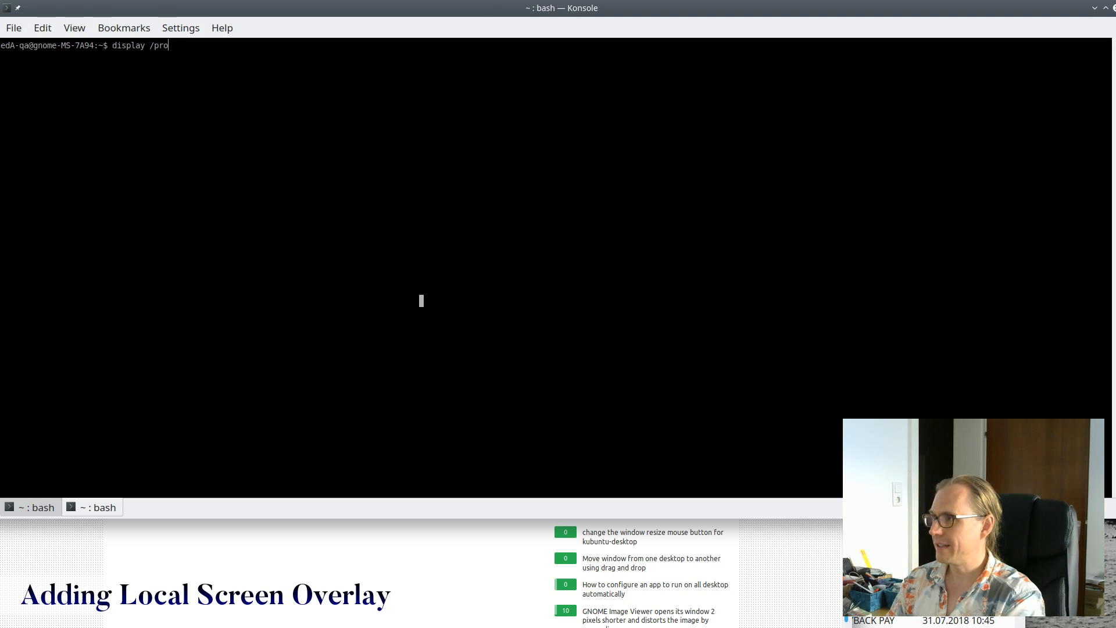
text(jects/)
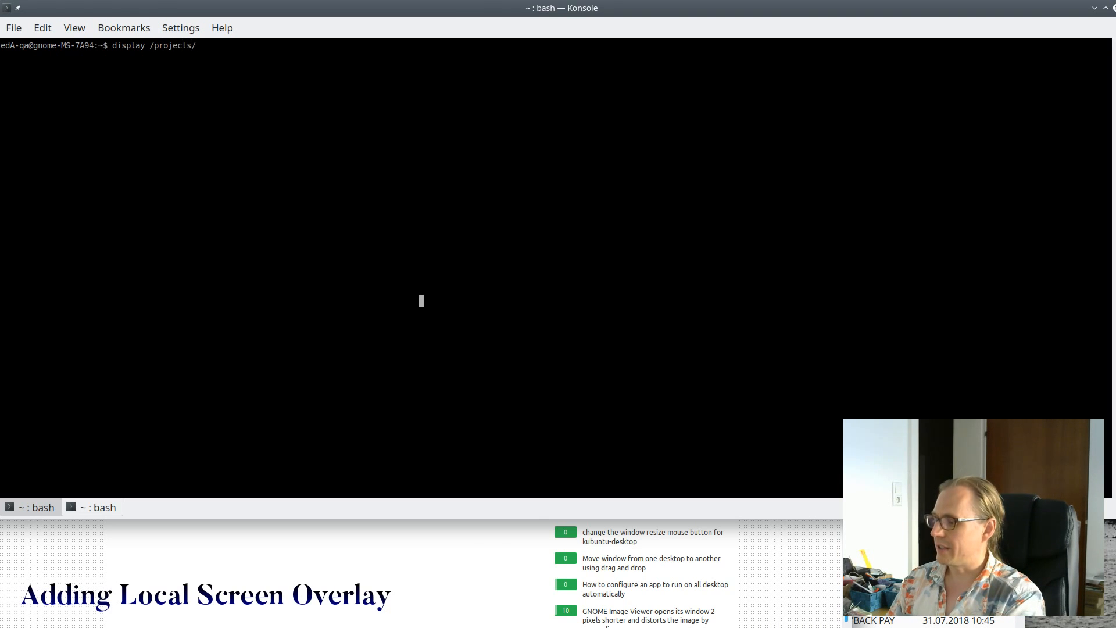
text(Current/mortoray.com/a)
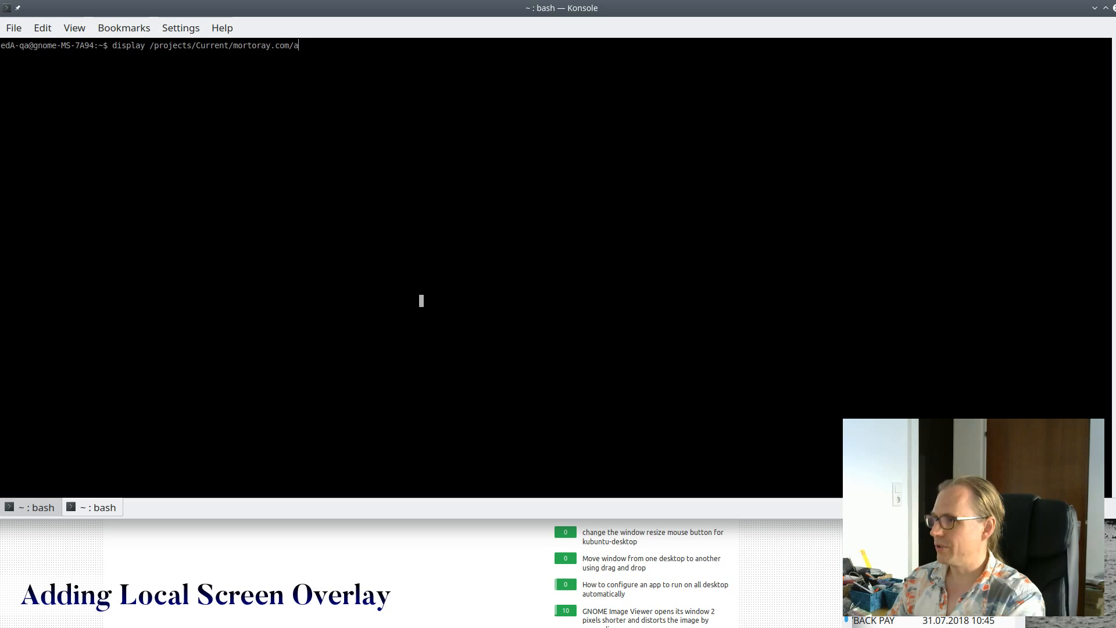
text(rtwork/scream_display_frame.png)
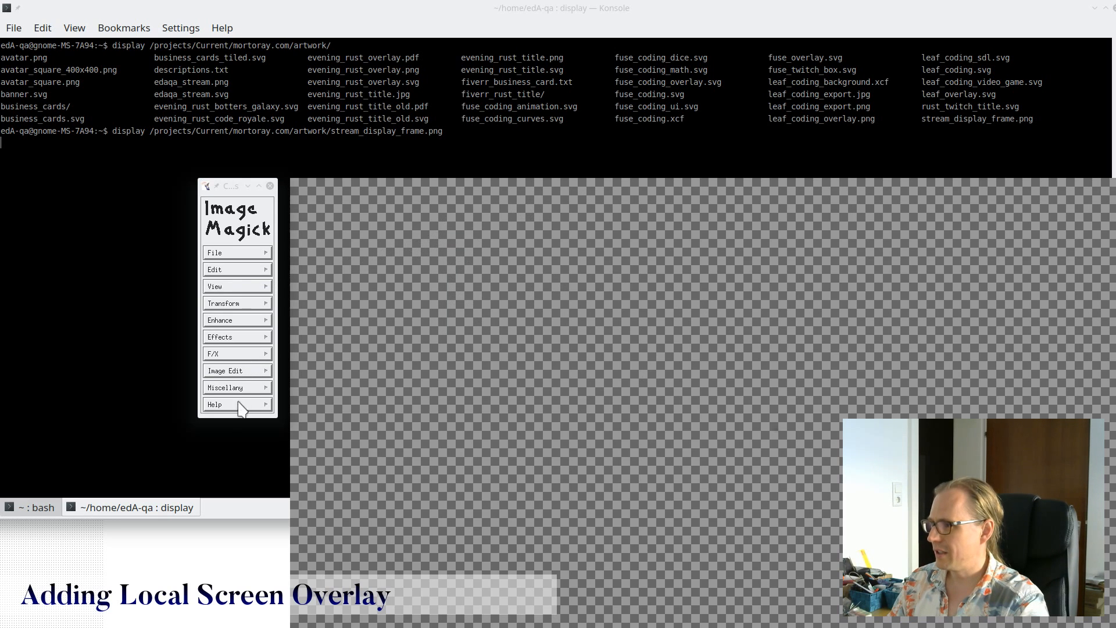
- Rerun display on the stream frame and hide its command widget
click(225, 387)
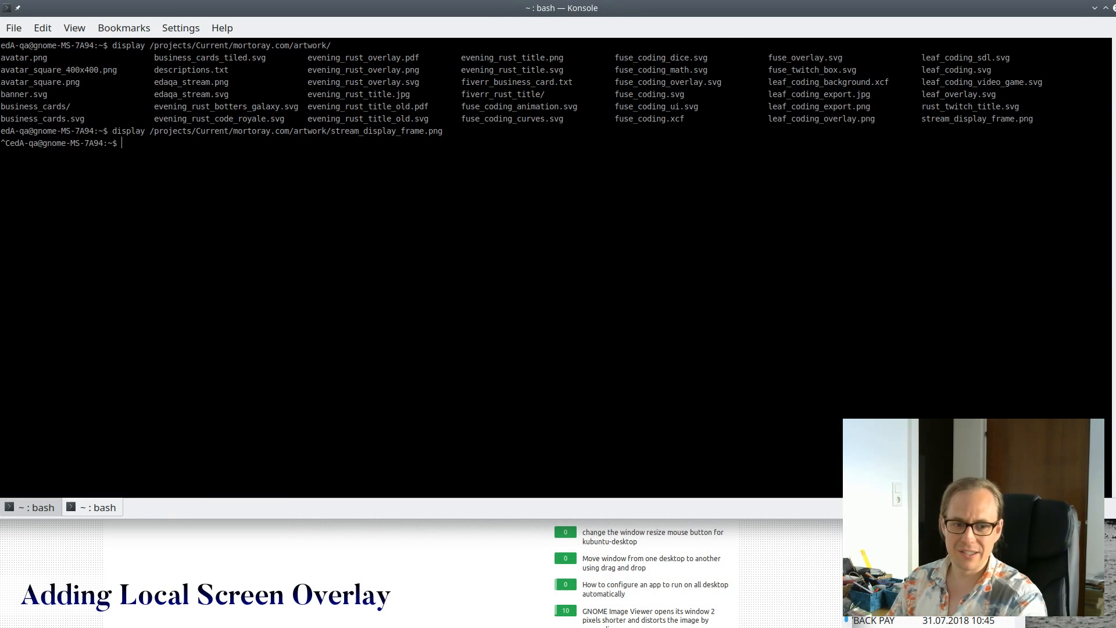
key(Return)
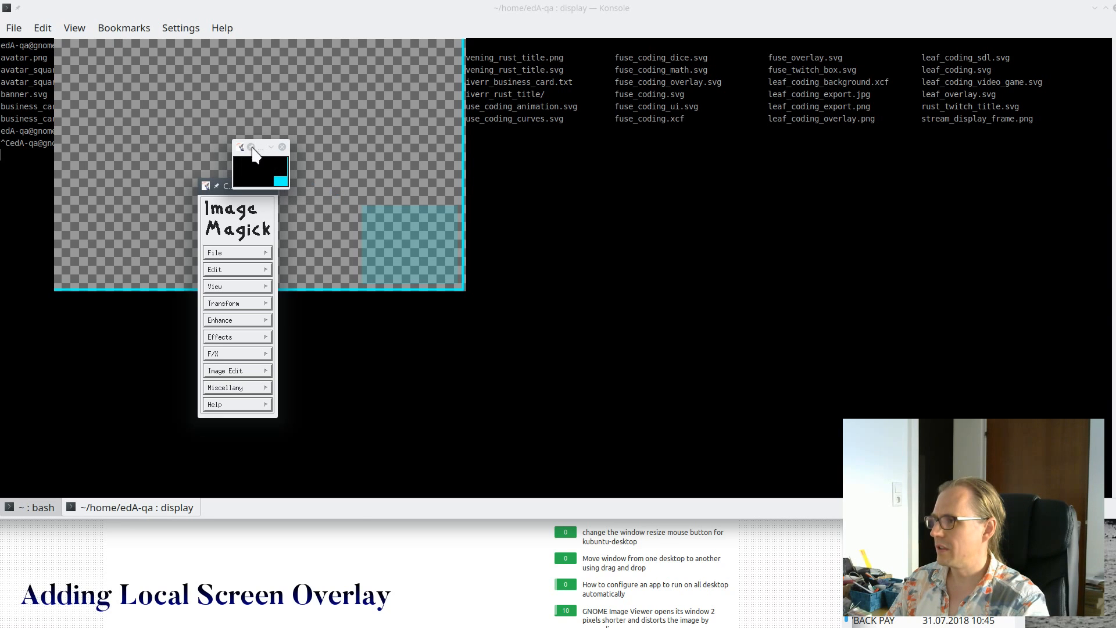
mouse_move(374, 234)
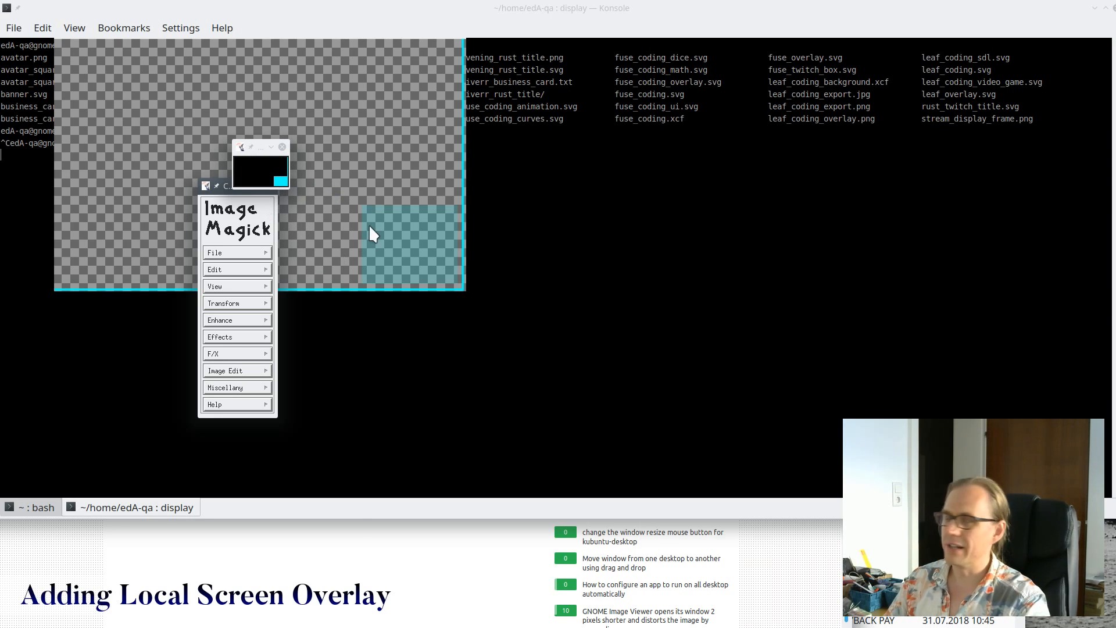
mouse_move(388, 261)
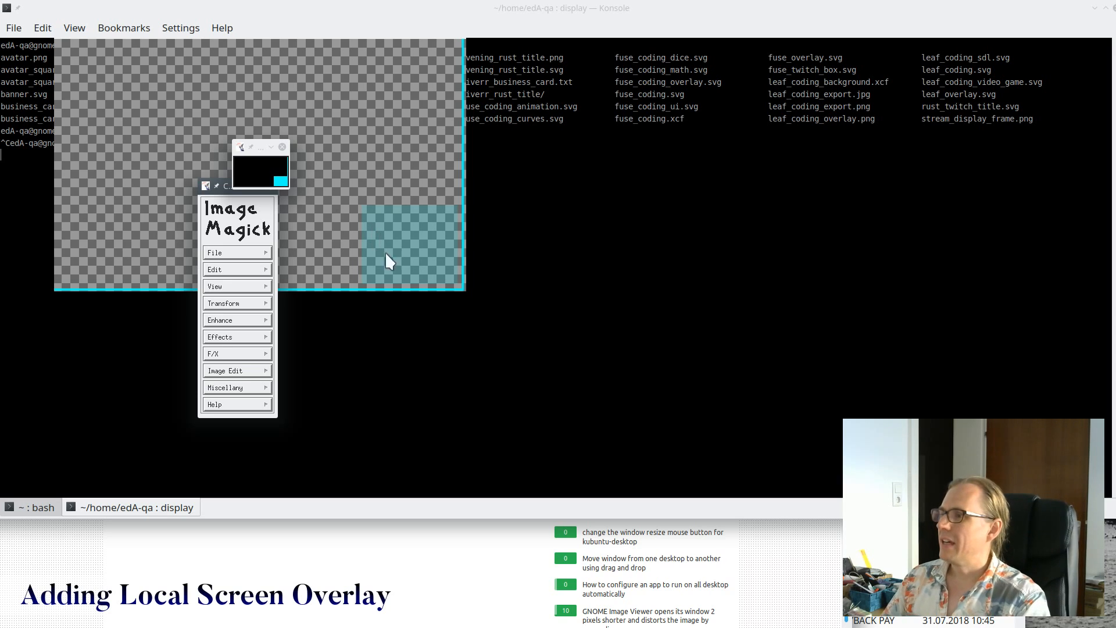
mouse_move(530, 266)
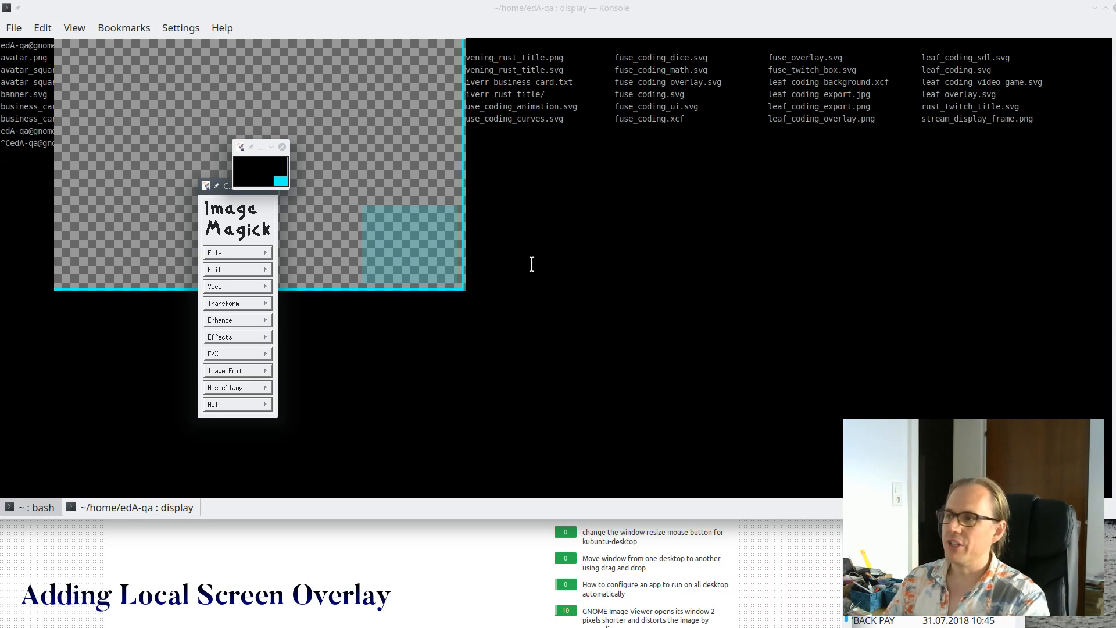
mouse_move(269, 178)
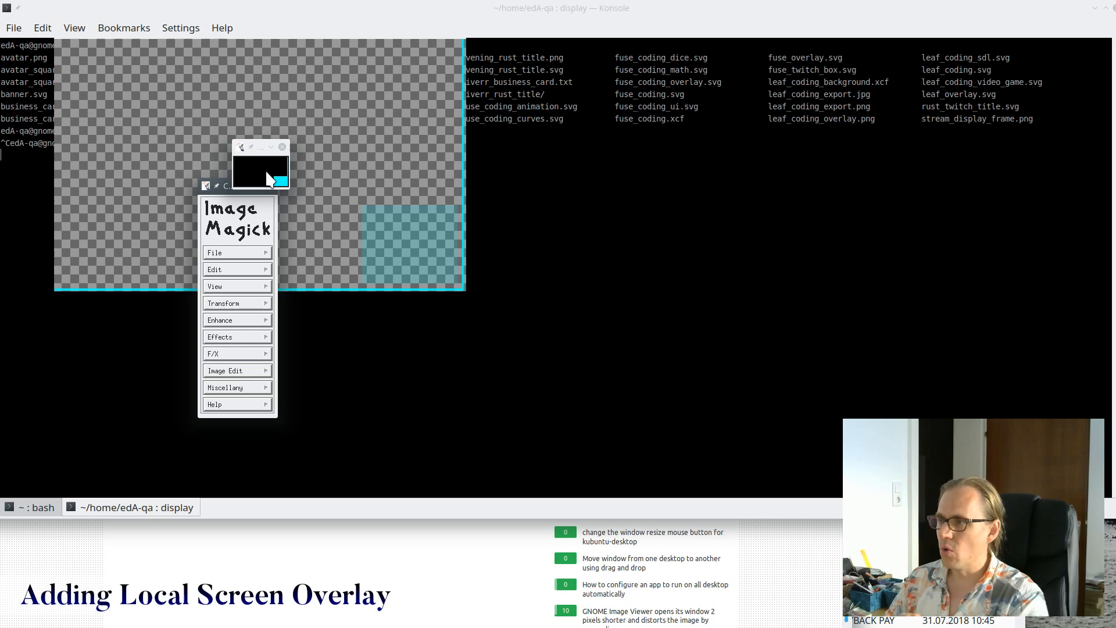
mouse_move(417, 196)
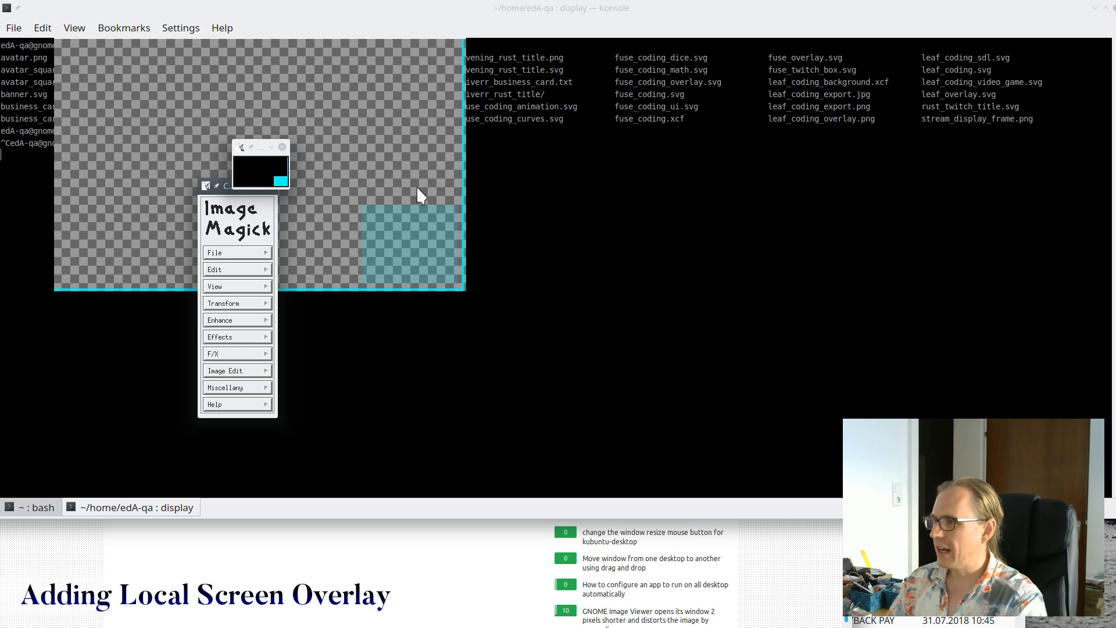
click(282, 147)
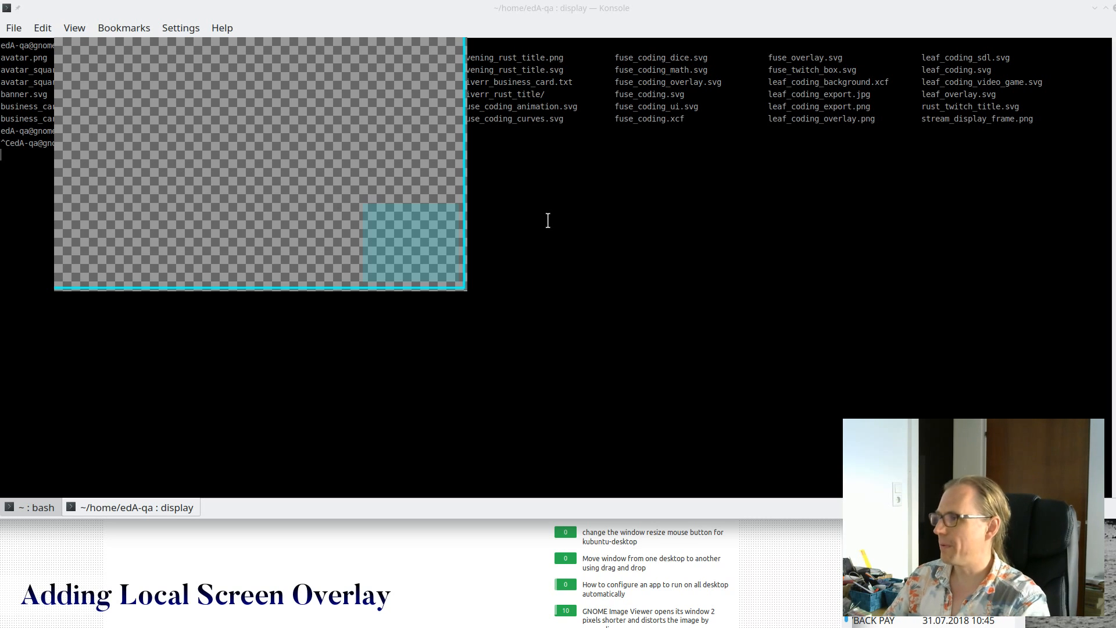
mouse_move(327, 254)
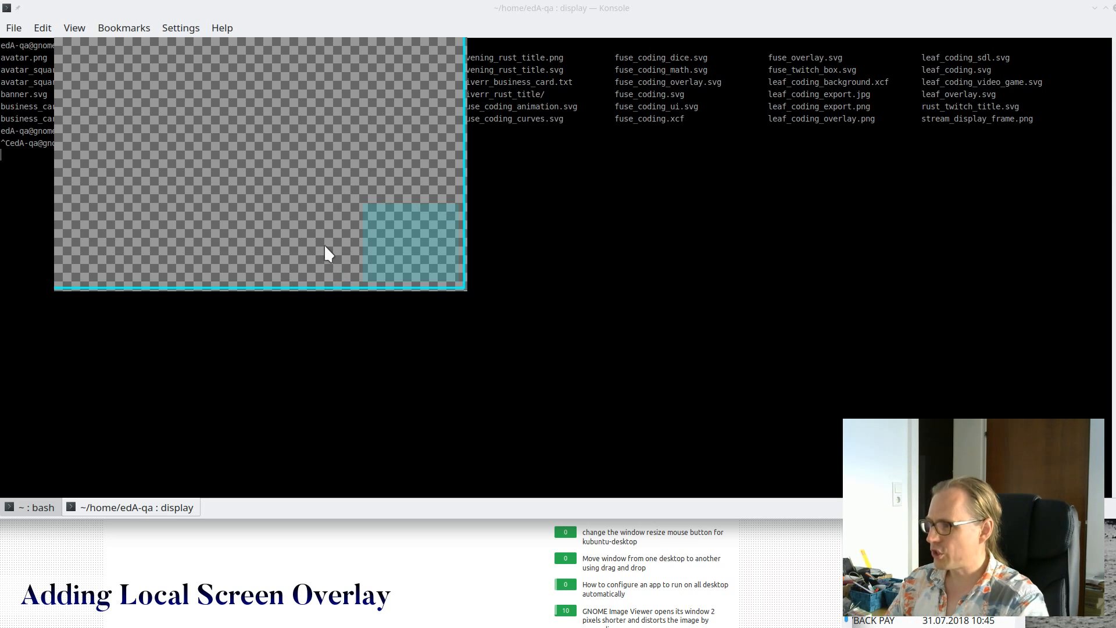
mouse_move(390, 216)
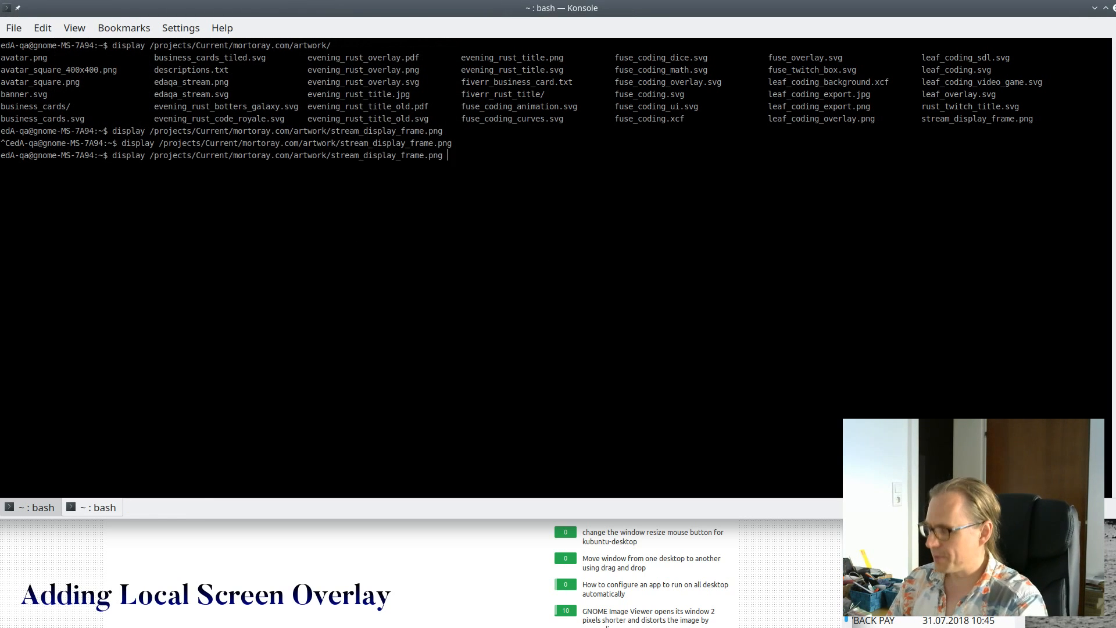
- Launch qiv on stream_display_frame.png instead of display
text(qiv)
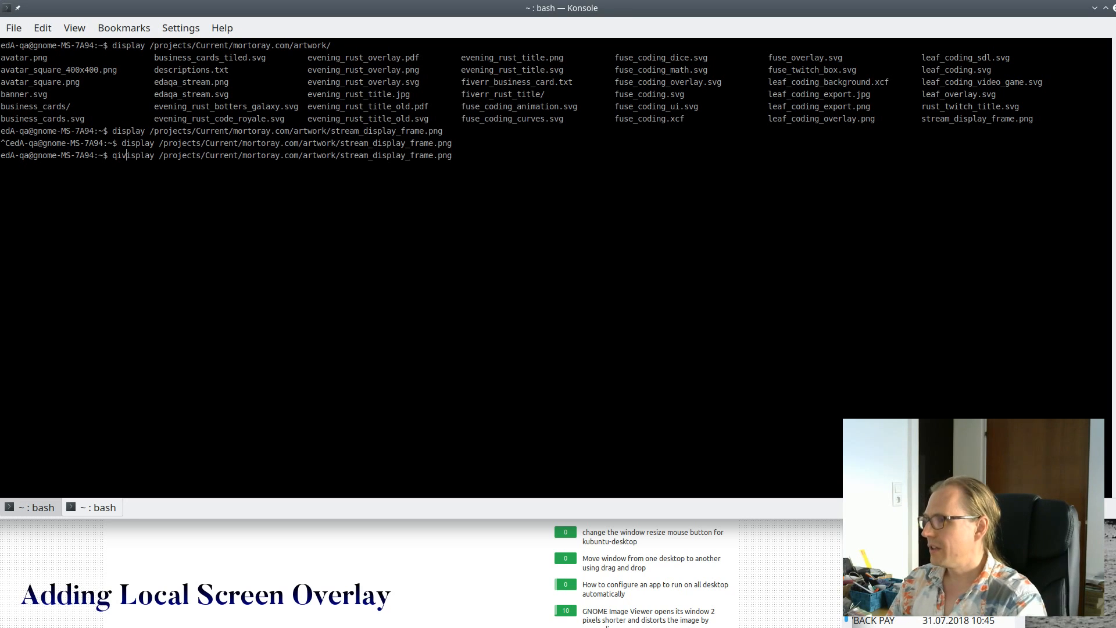
key(Return)
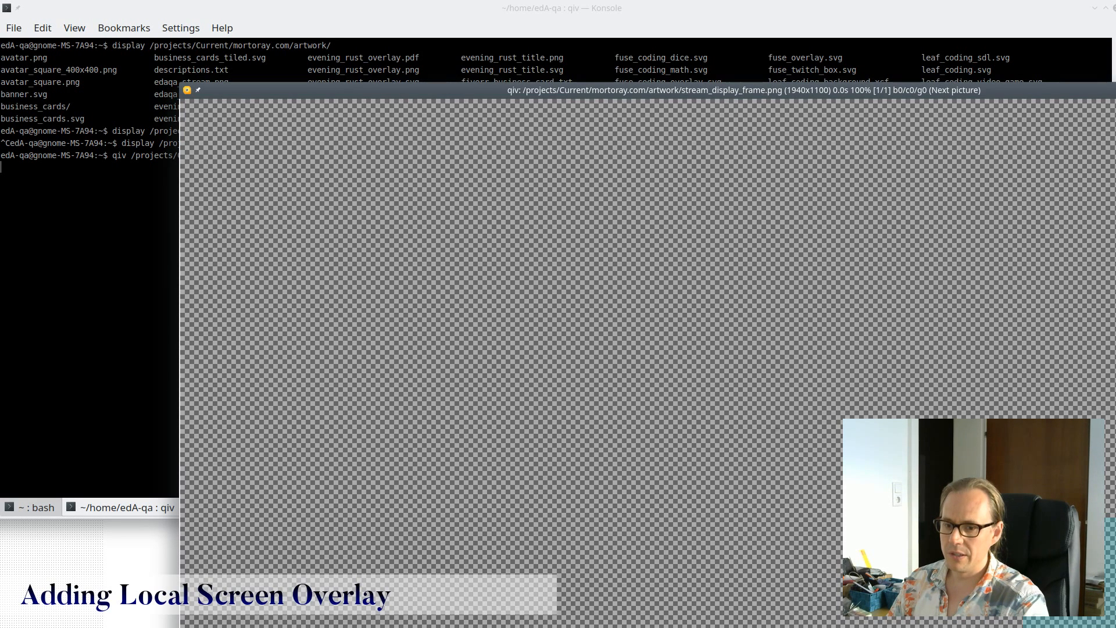
mouse_move(183, 91)
text(qiv -c /projects/Current/mortoray.com/artwork/stream_display_frame.png)
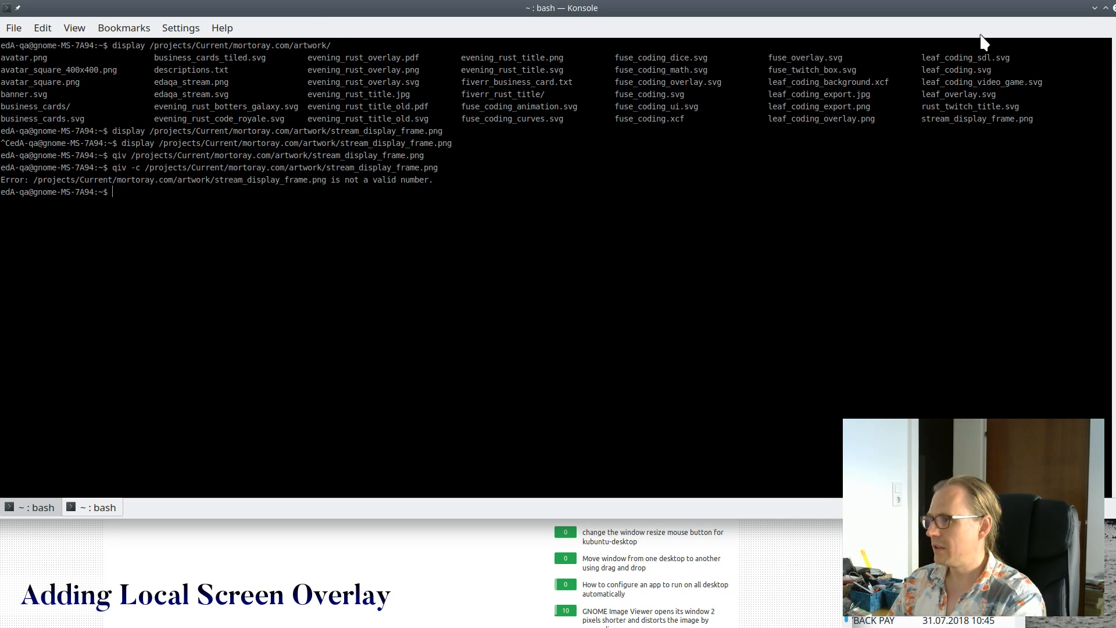
- Read through the qiv manual page's OPTIONS section, then quit it
text(man qi)
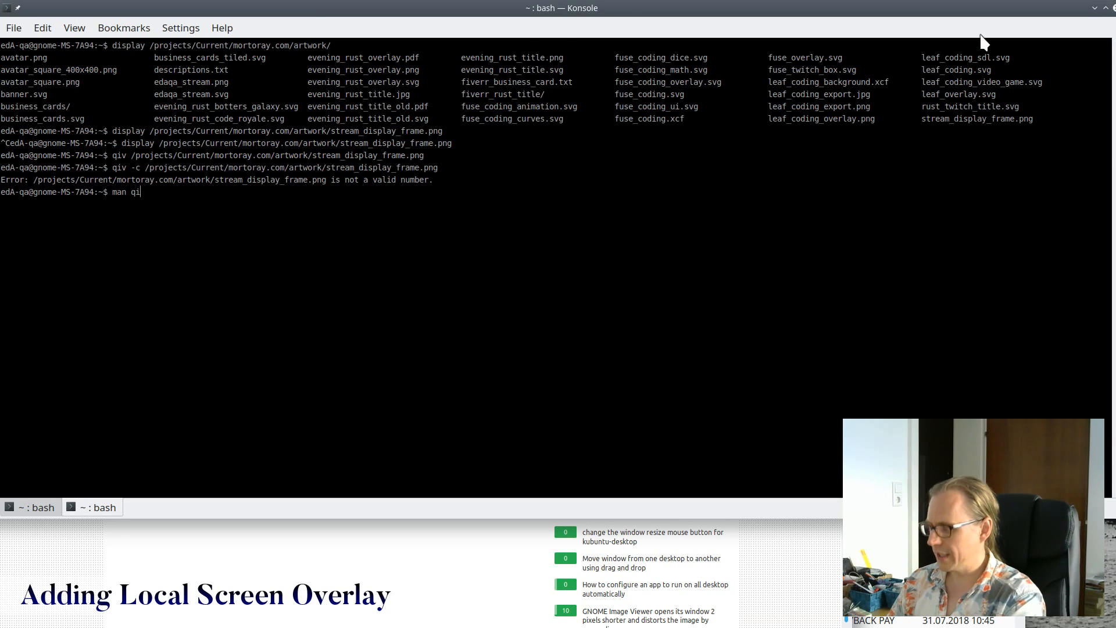
key(Return)
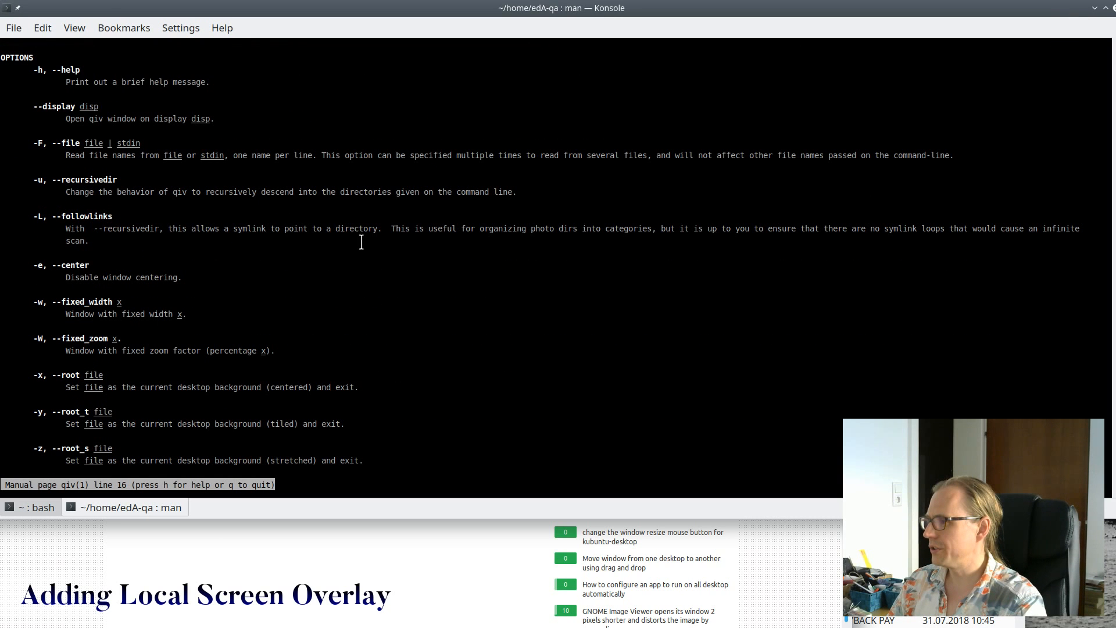
scroll(down, 3)
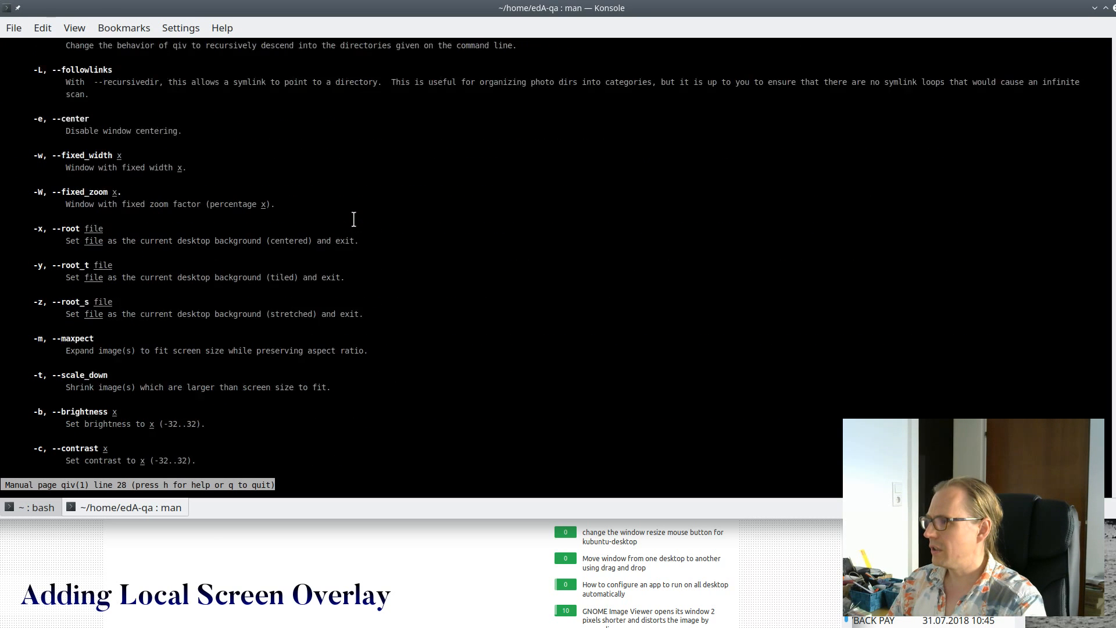
scroll(down, 3)
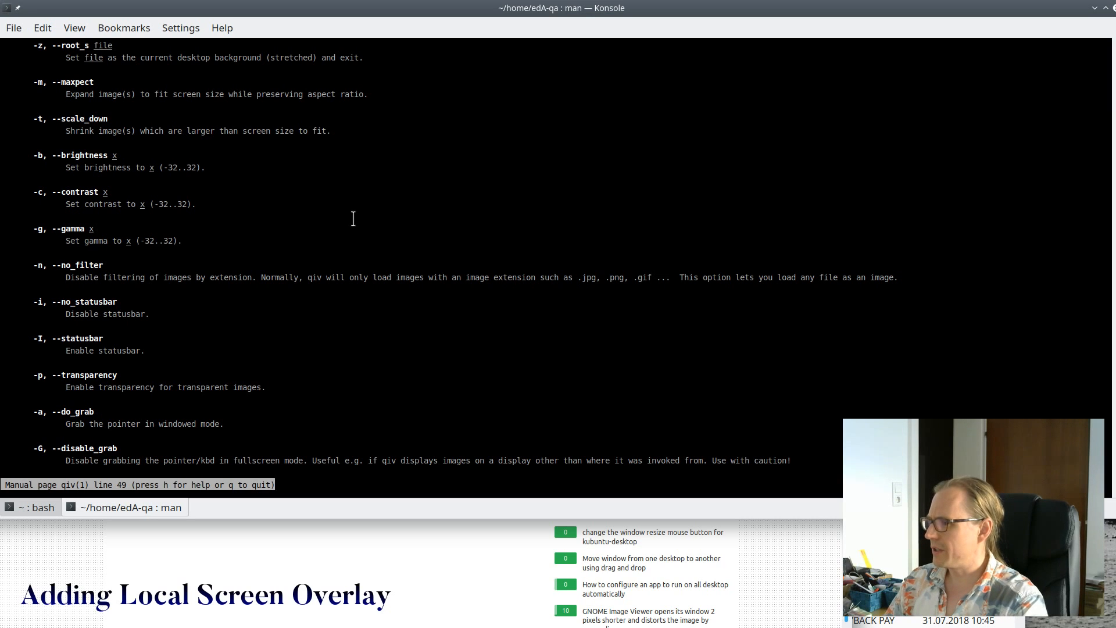
key(q)
text(qiv -p /projects/Current/mortoray.com/artwork/stream_display_frame.png)
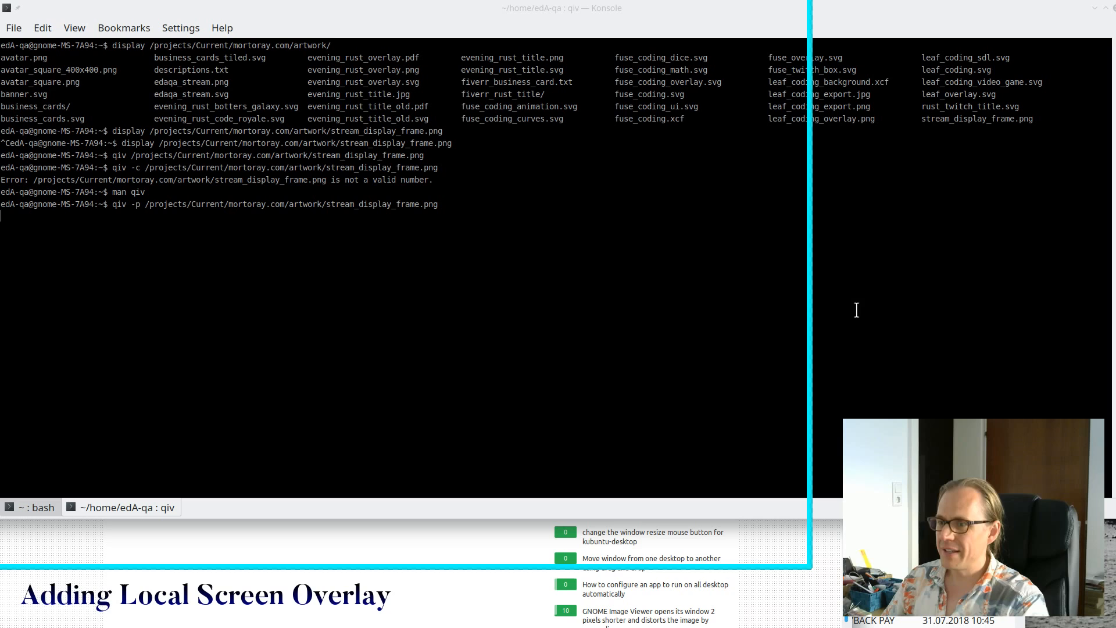
mouse_move(812, 415)
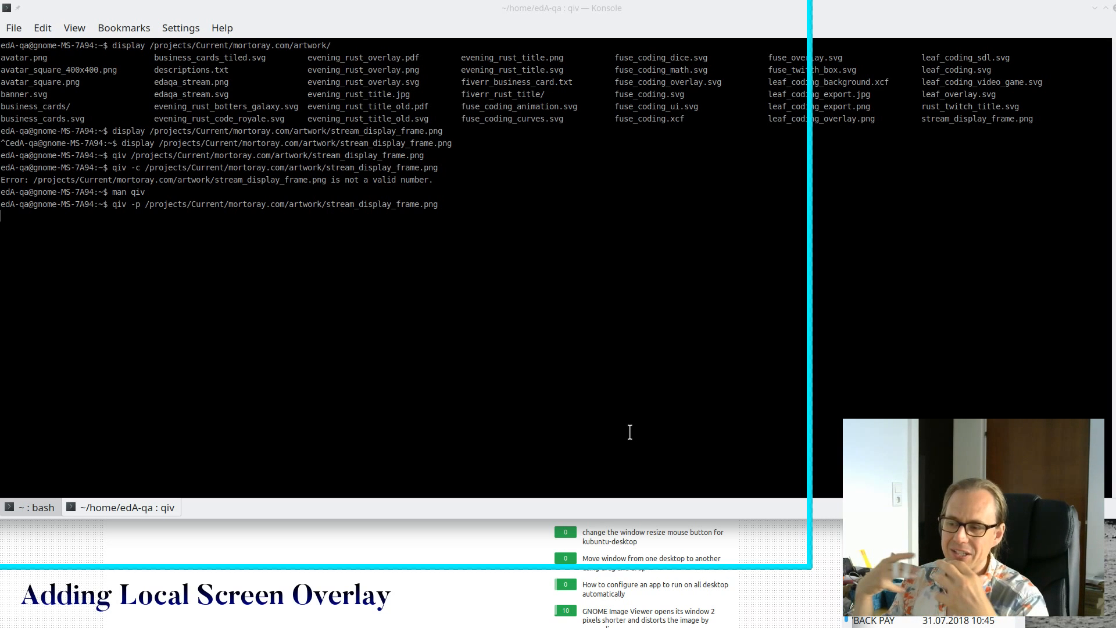
mouse_move(648, 424)
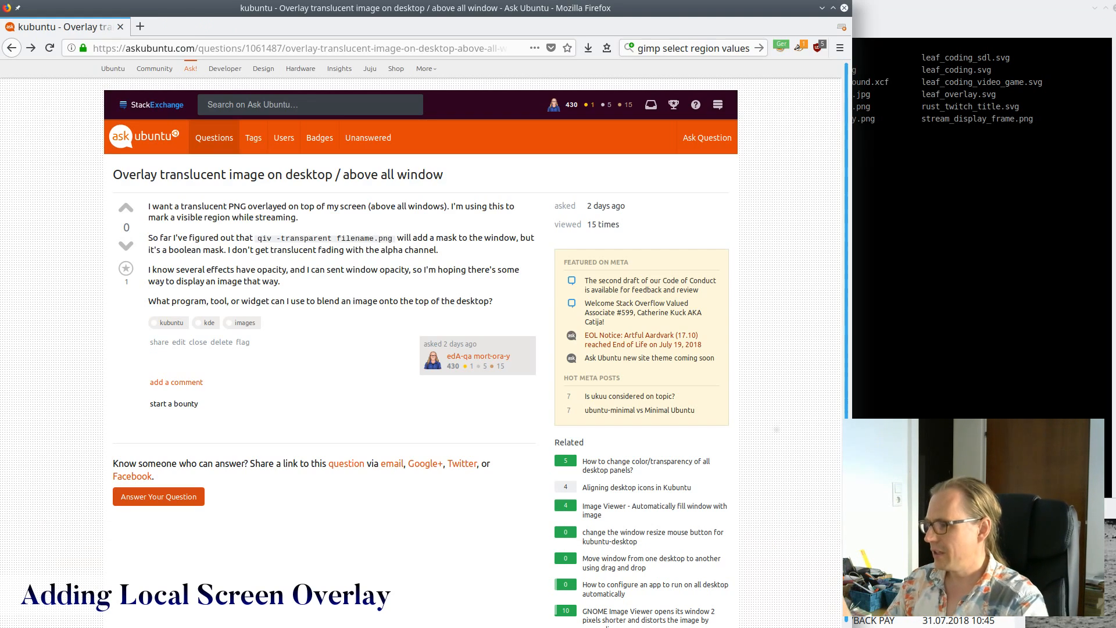
- Search DuckDuckGo for pqiv and open its GitHub repository
click(140, 26)
text(pqiv)
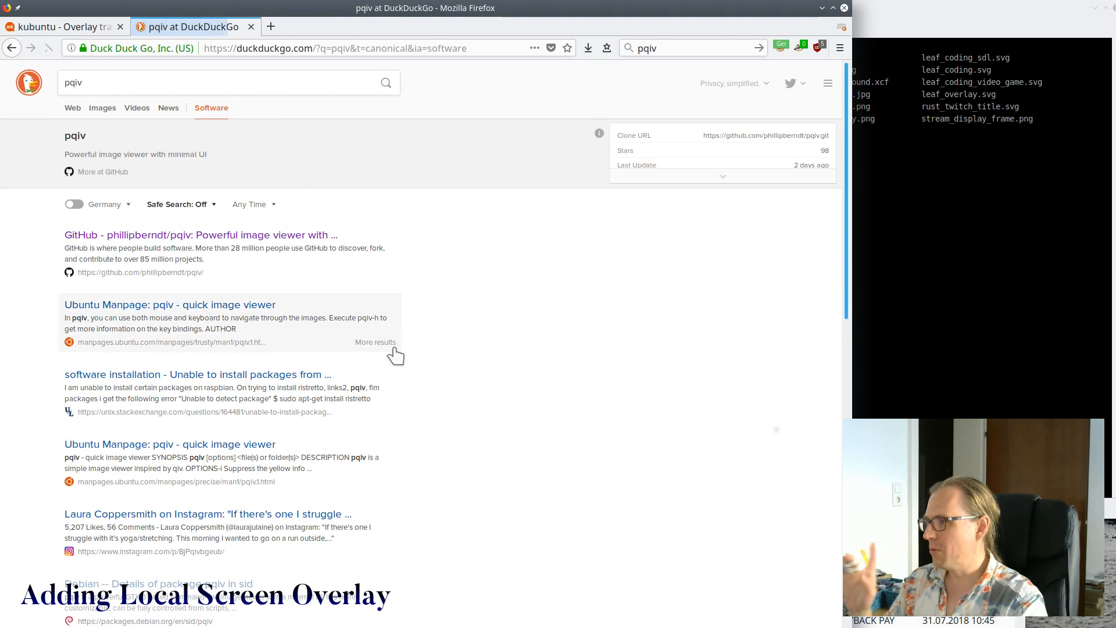
click(200, 235)
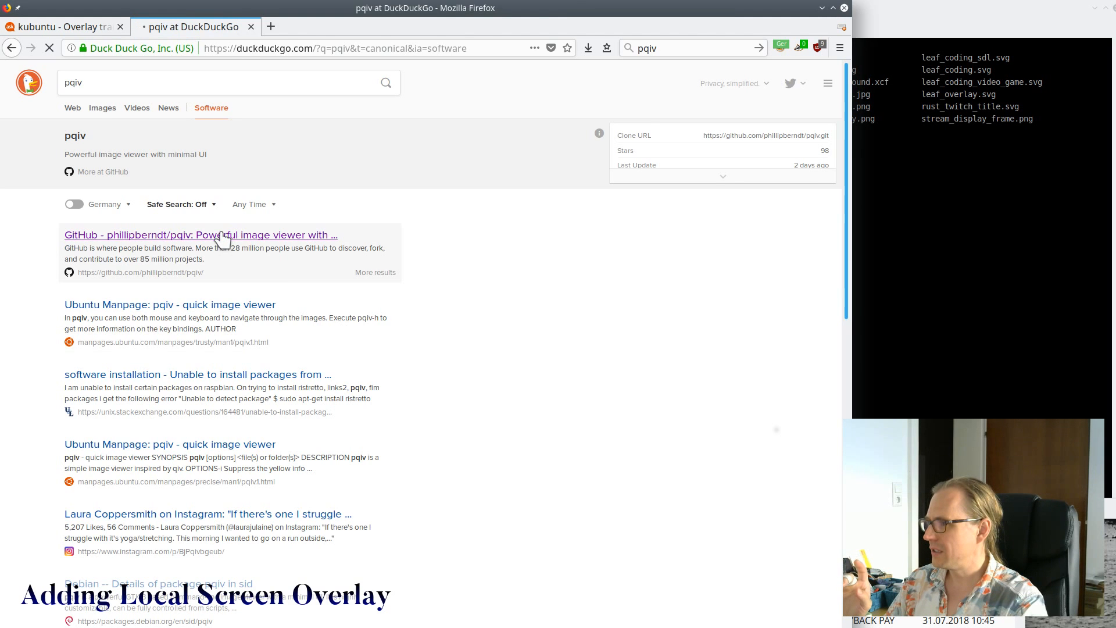
click(201, 235)
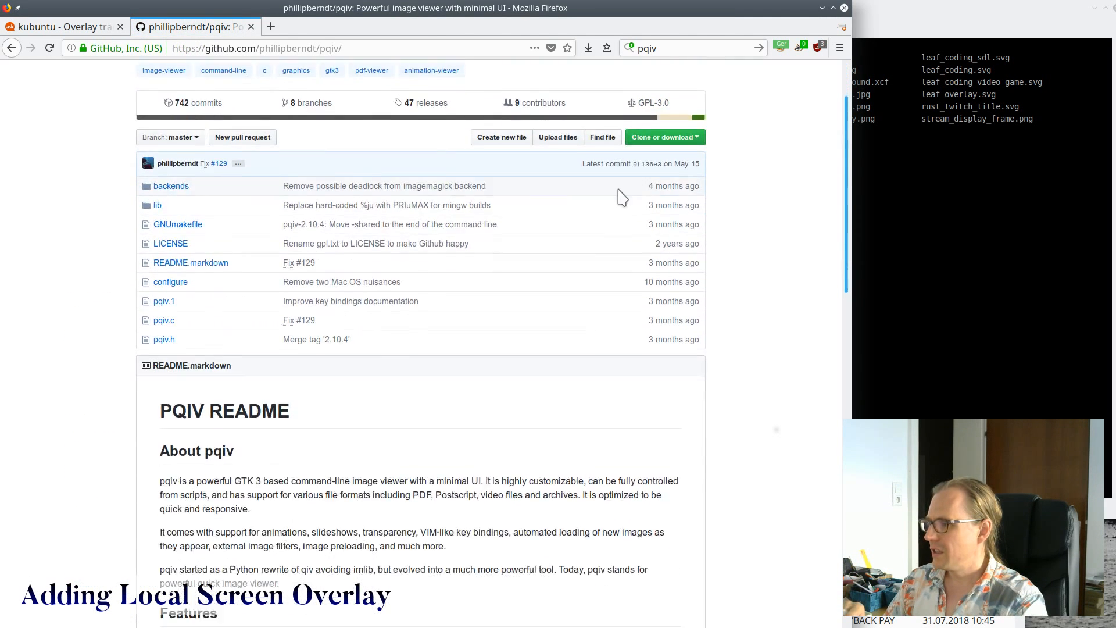
scroll(down, 3)
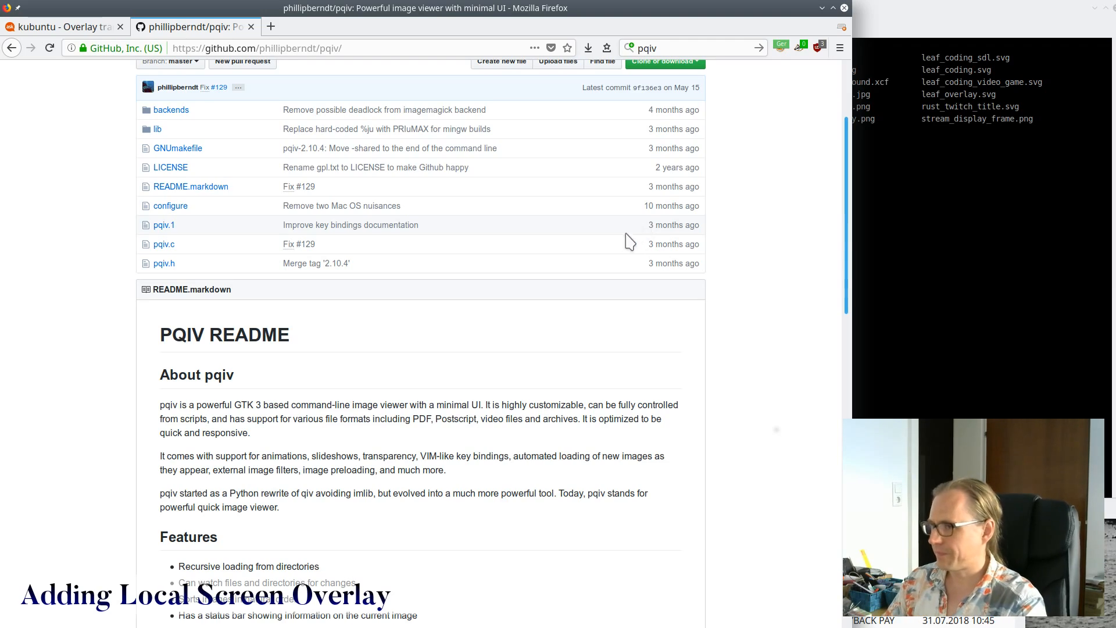
scroll(down, 3)
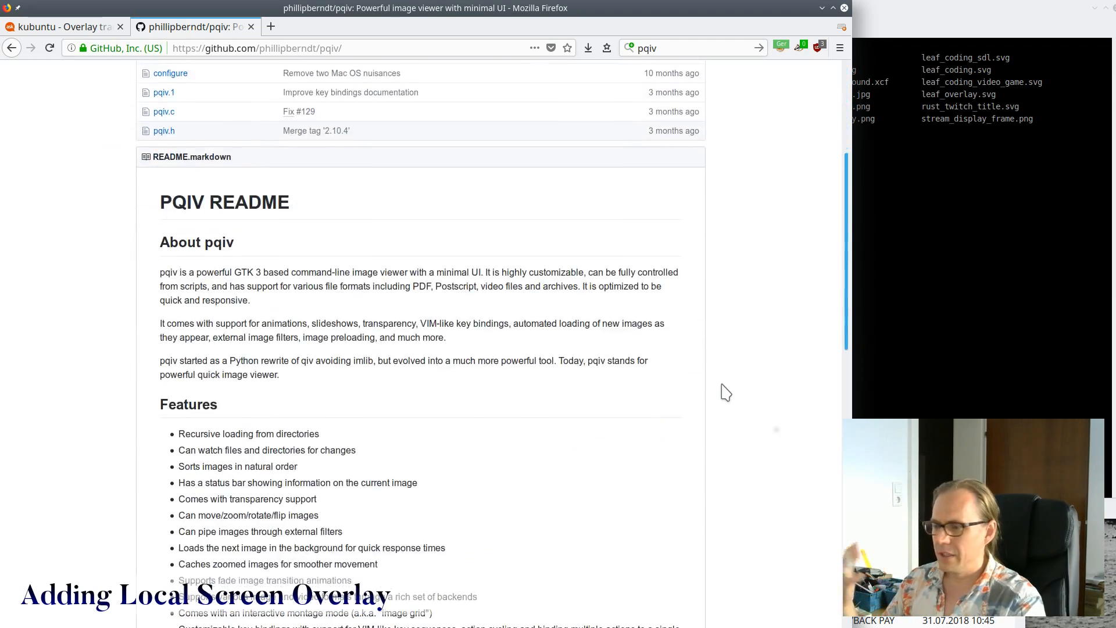
scroll(down, 3)
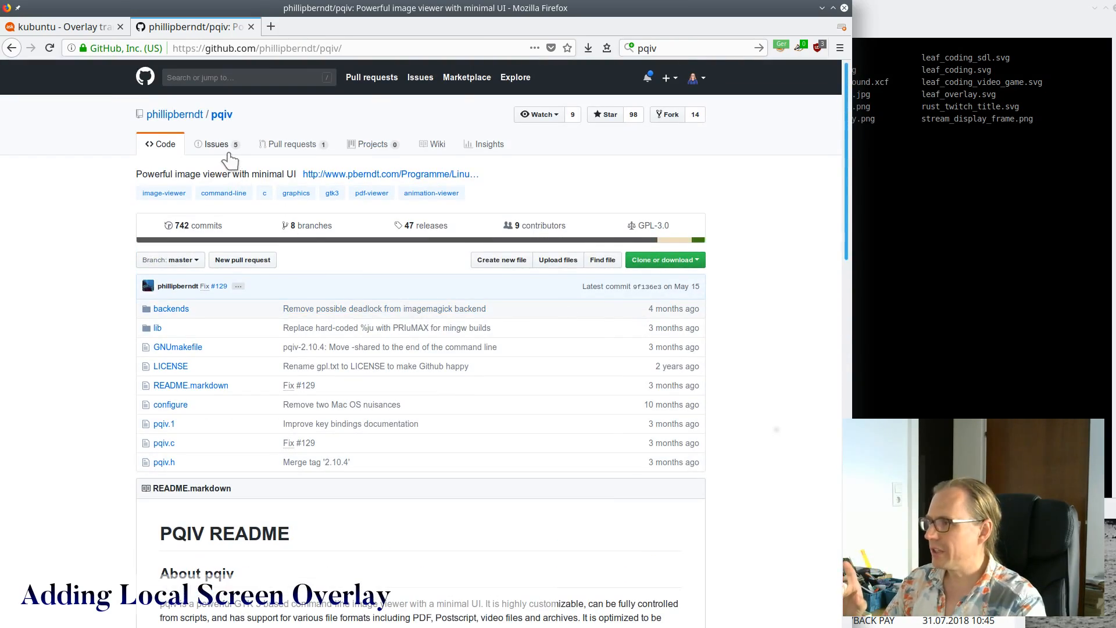
- Open pull request #131 'Feature/click through' and follow its link to issue #96
click(216, 144)
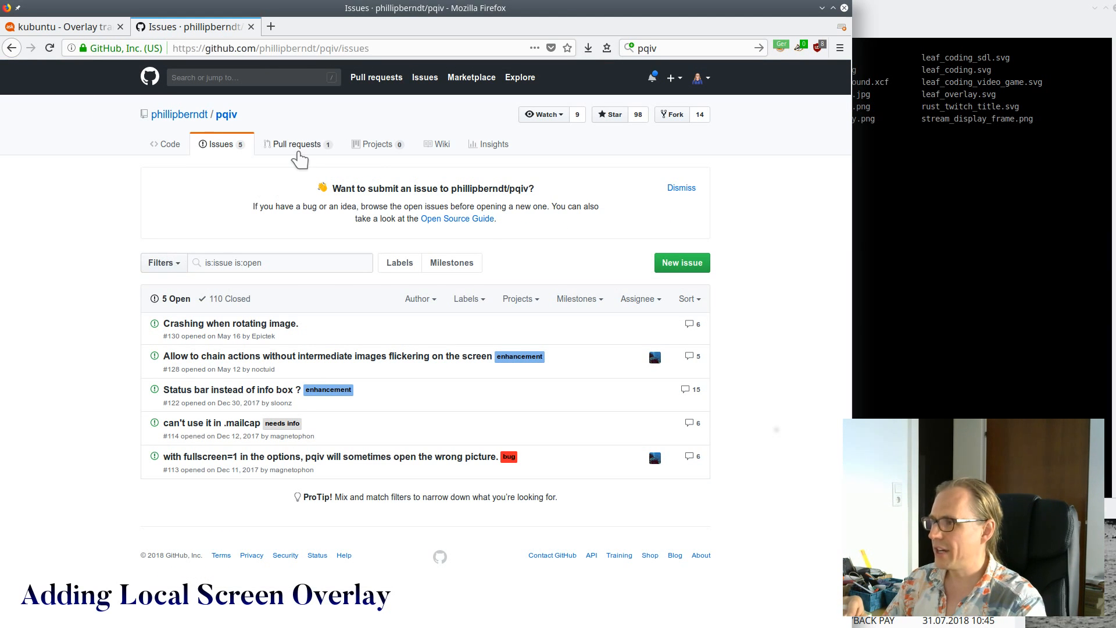
click(297, 144)
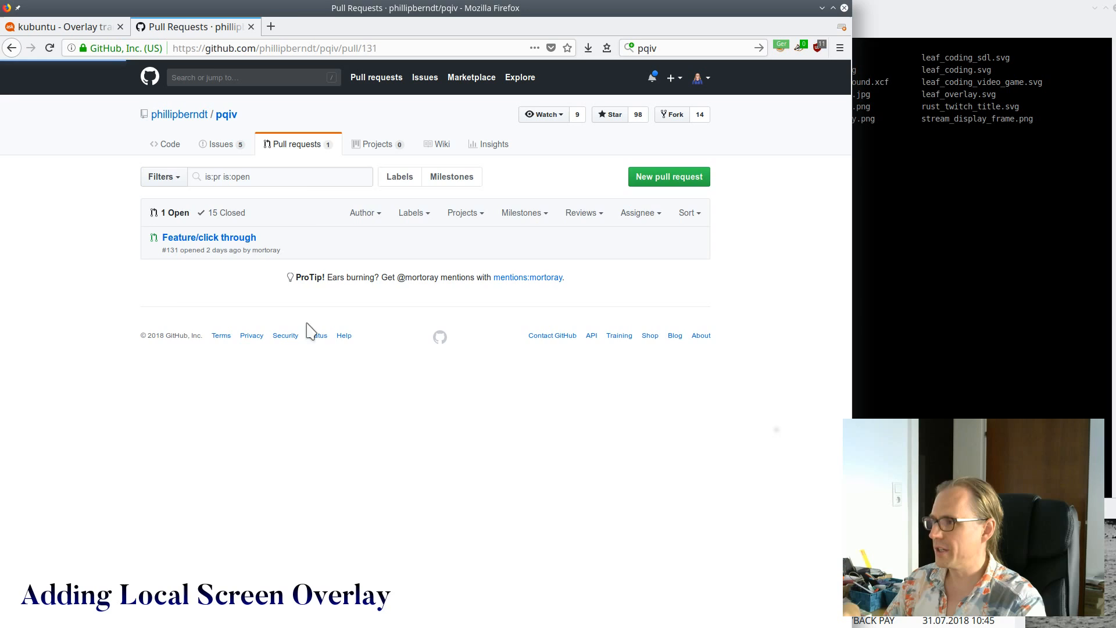
click(209, 237)
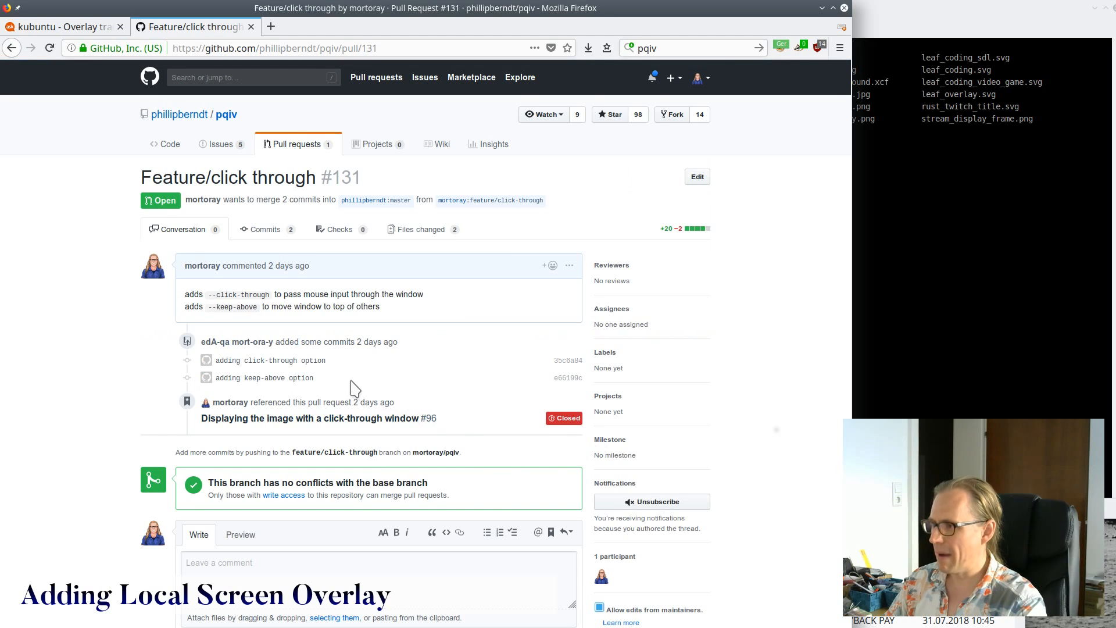
mouse_move(235, 238)
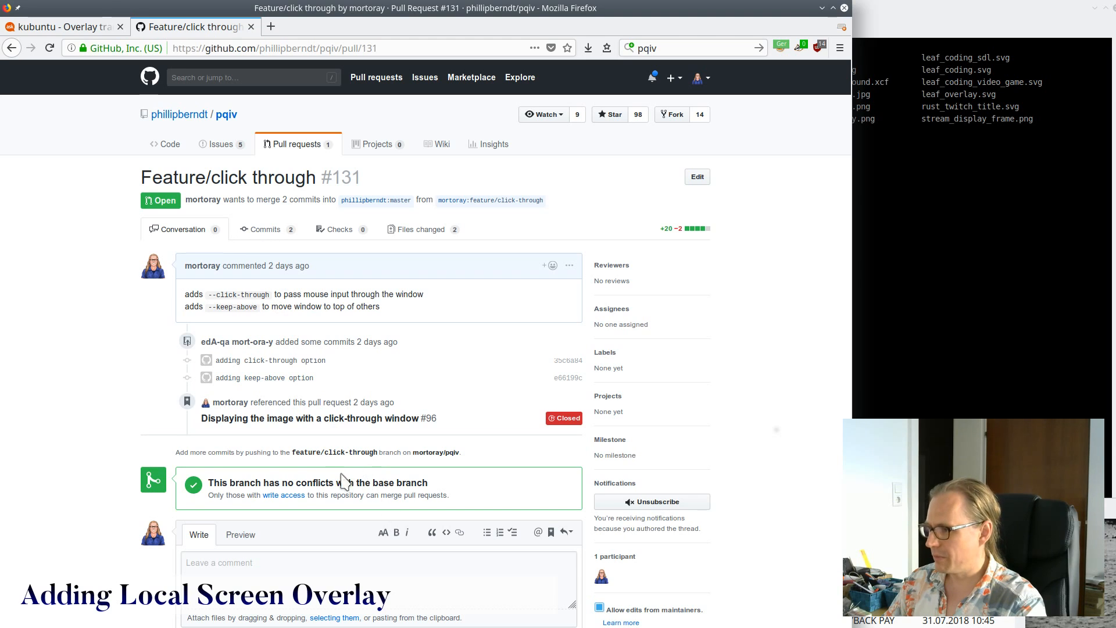
click(318, 418)
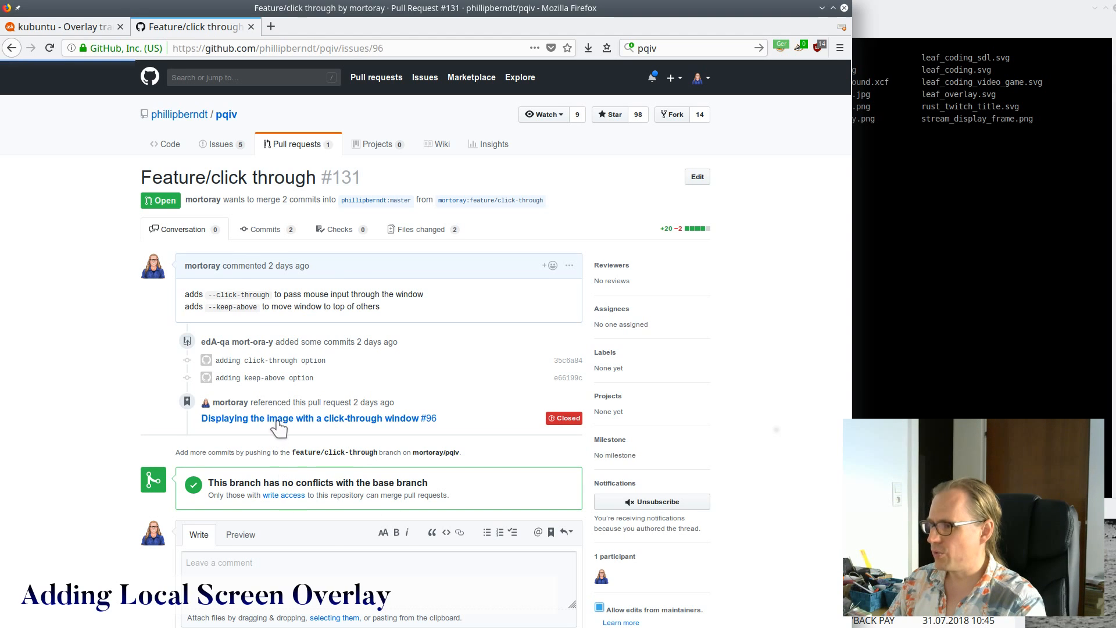
click(318, 418)
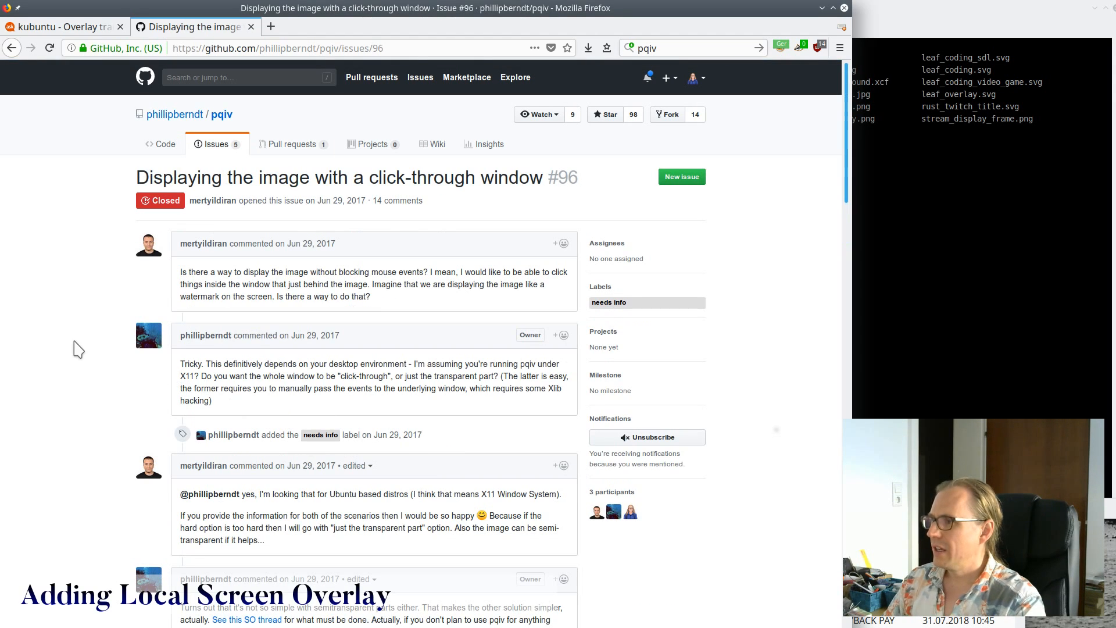
mouse_move(91, 344)
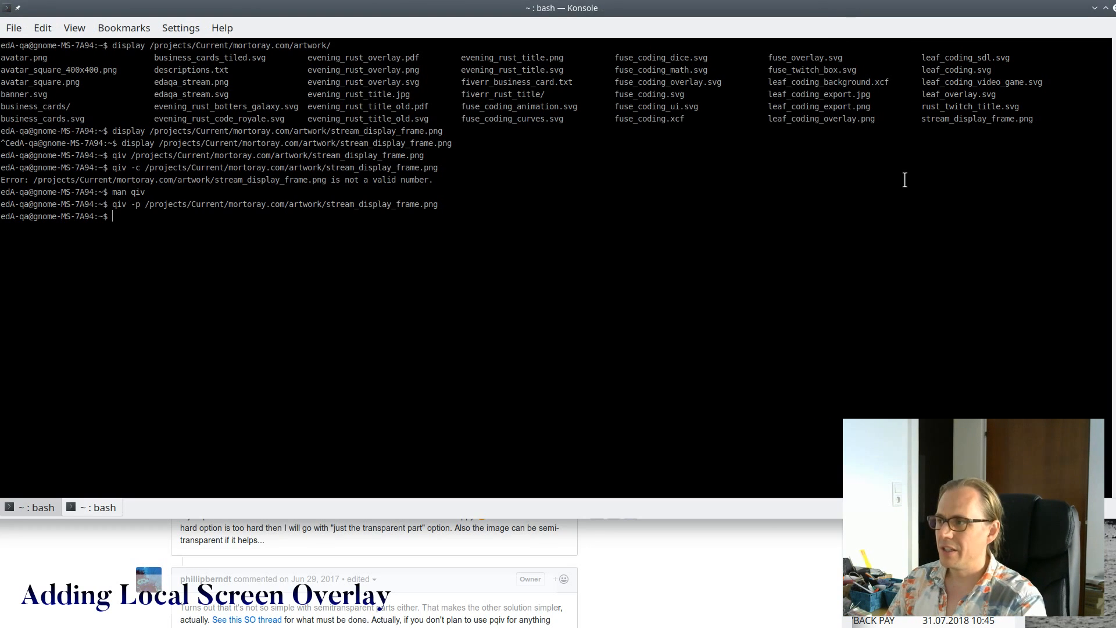
- Run qiv -p on /projects/Current/mortoray.com/artwork/stream_display_frame.png
text(qiv -p /projects/Current/mortoray.com/artwork/stream_display_frame.png)
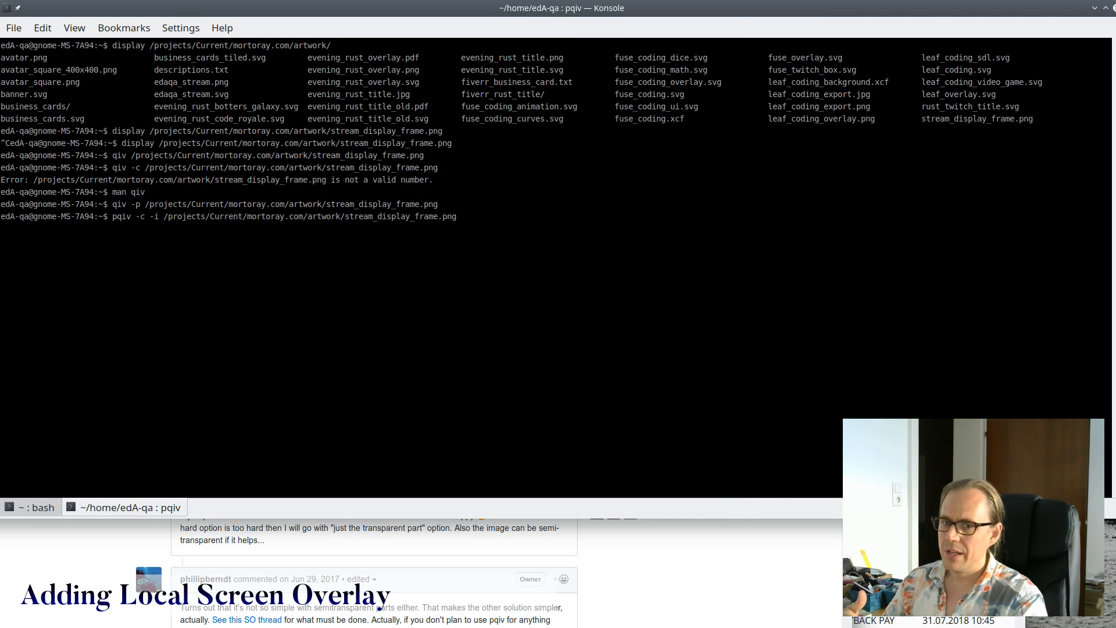
key(Return)
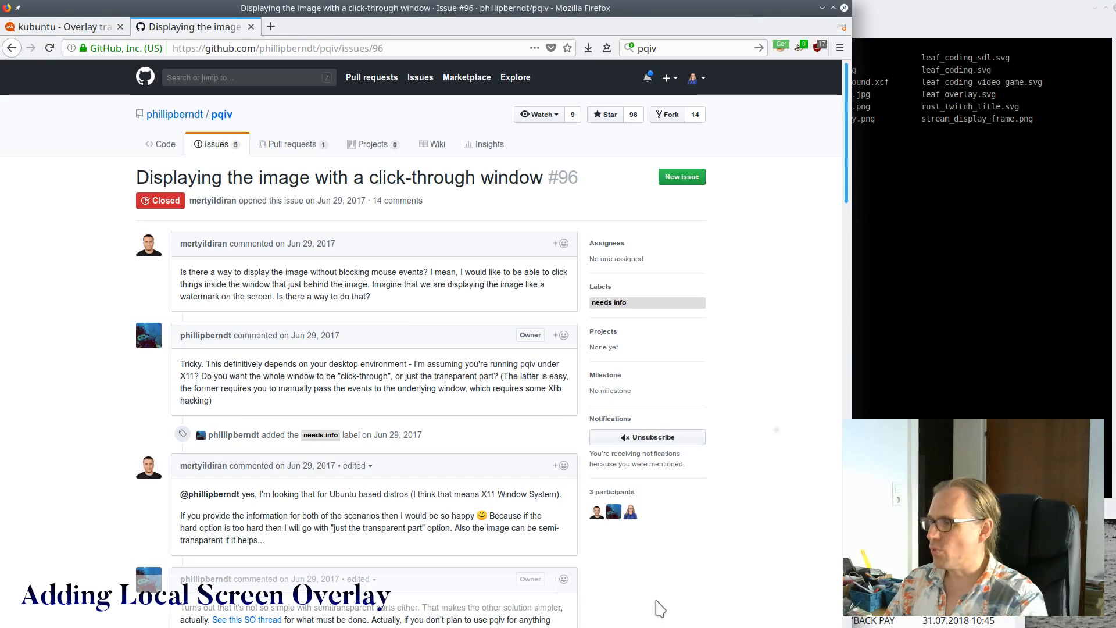
- Scroll down issue #96 to the owner's Xlib click-through patch
scroll(down, 3)
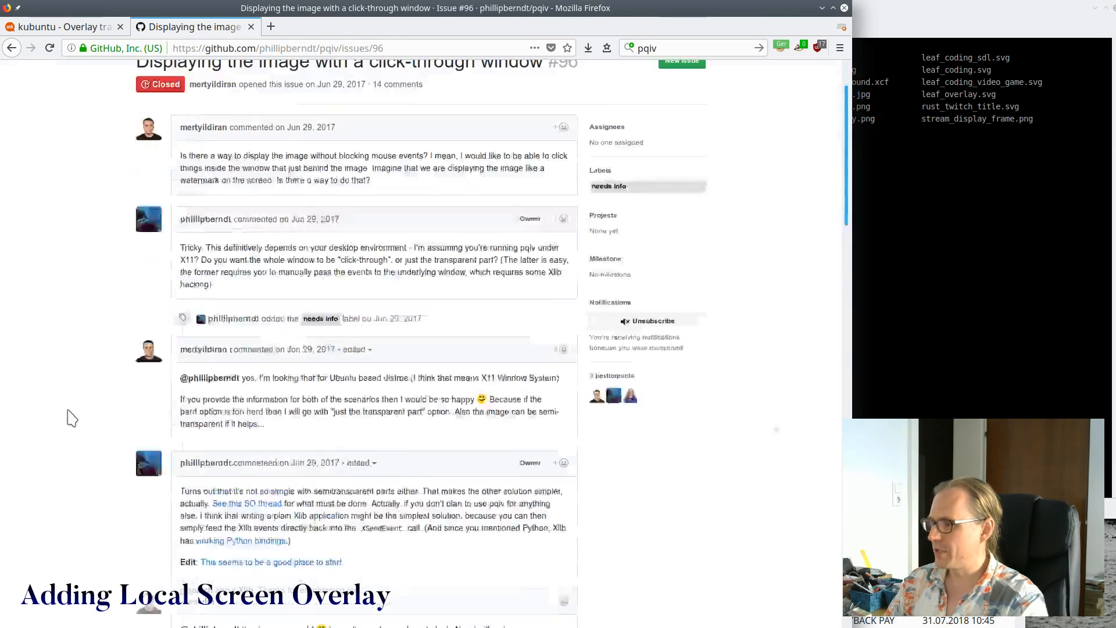
scroll(down, 3)
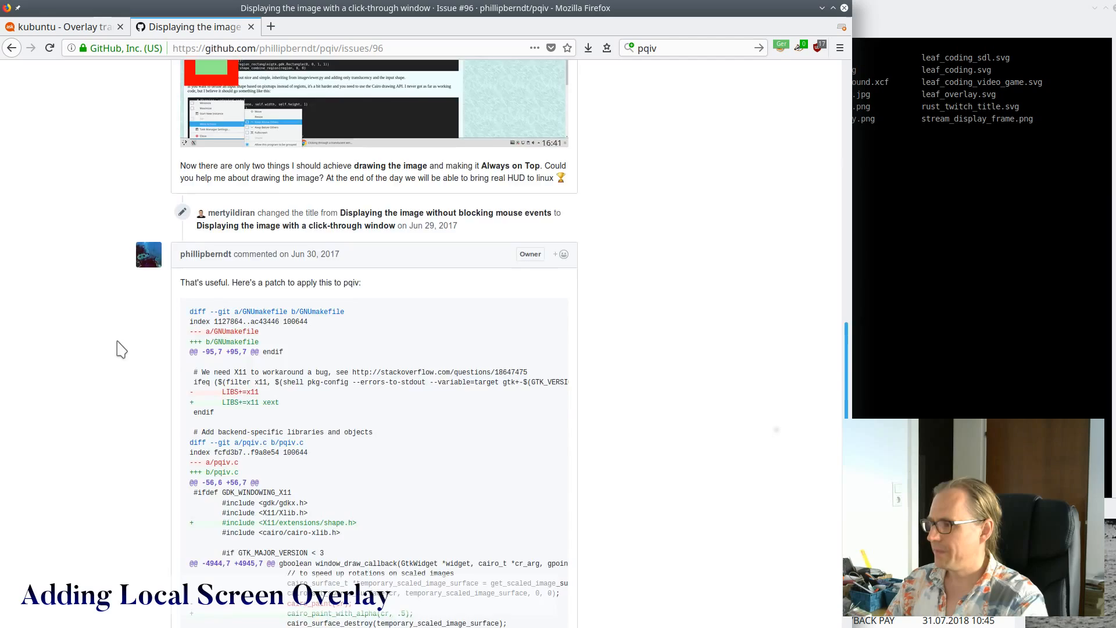
scroll(down, 3)
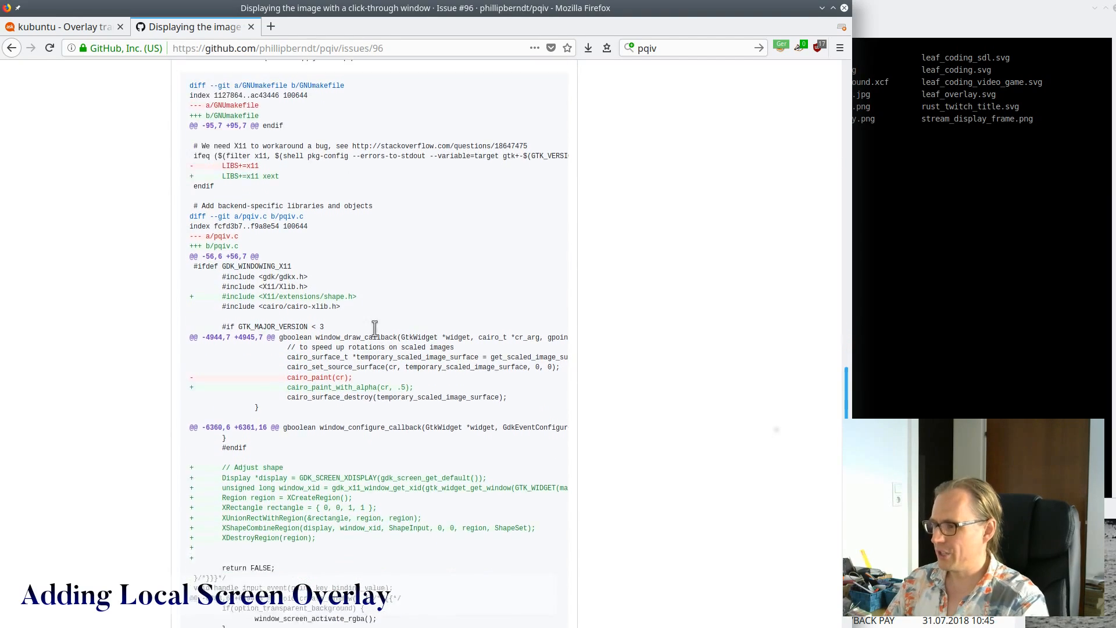
scroll(down, 3)
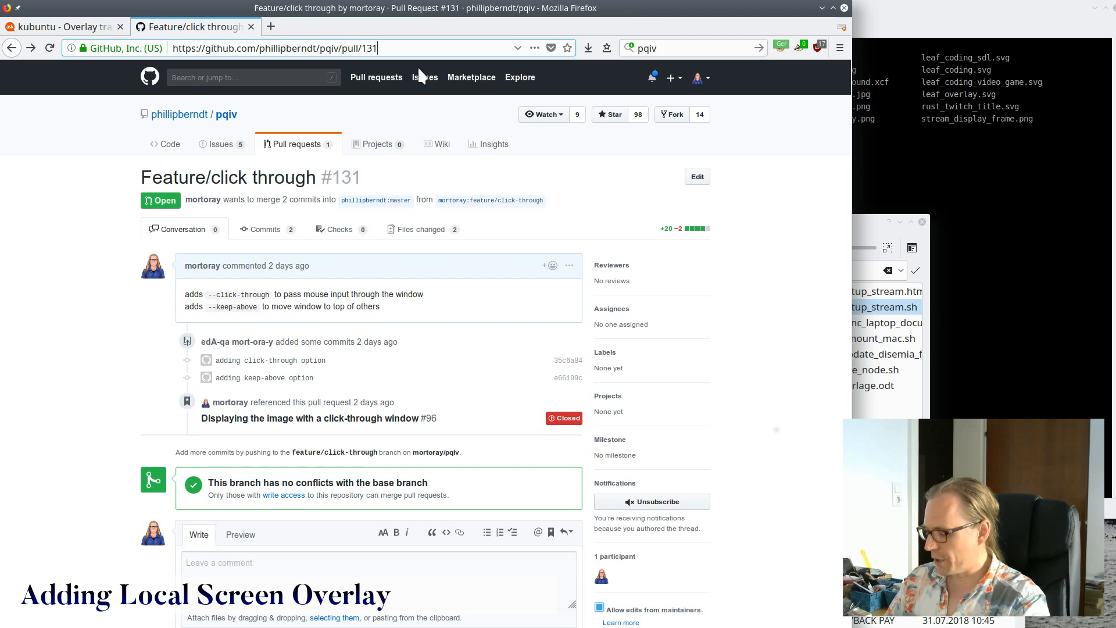
- Open /opt/pqiv/pqiv.c in Kate through the file browser
click(274, 47)
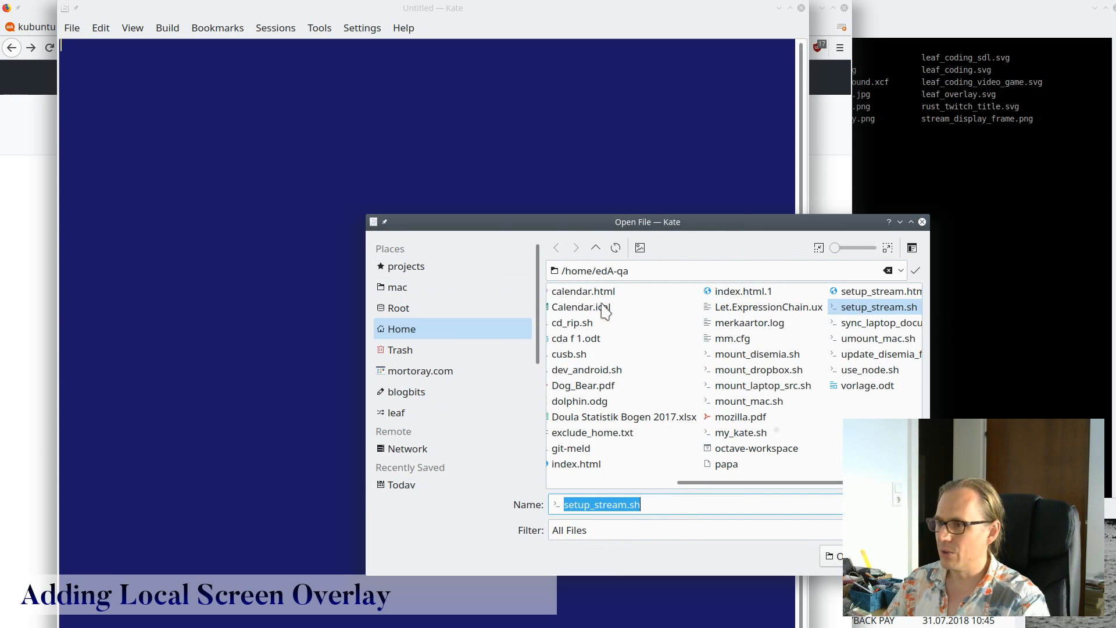
click(398, 307)
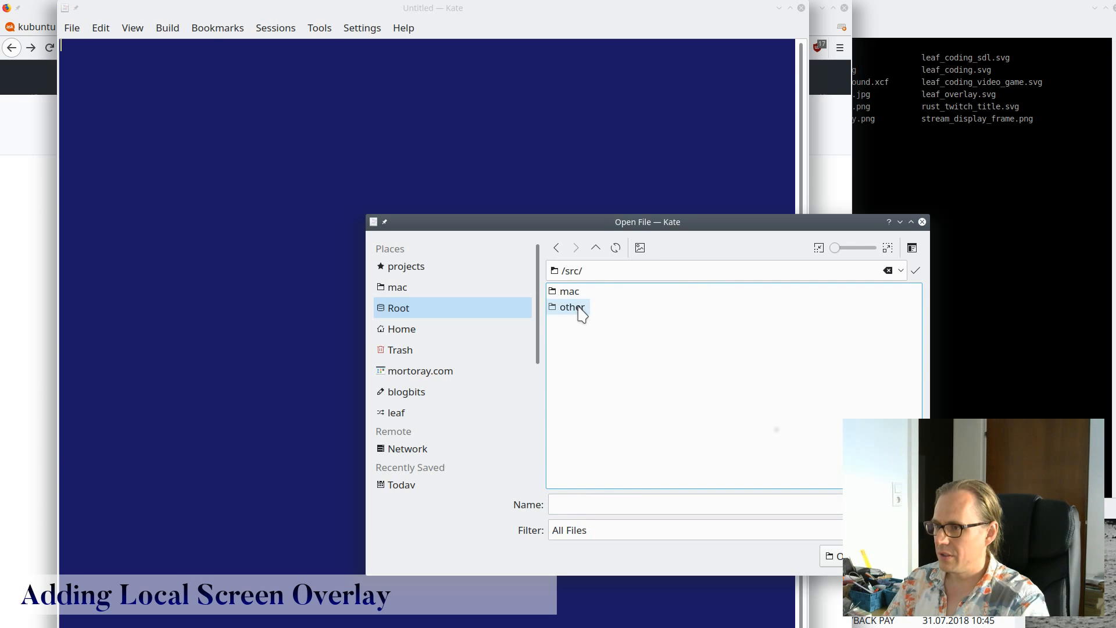
click(595, 247)
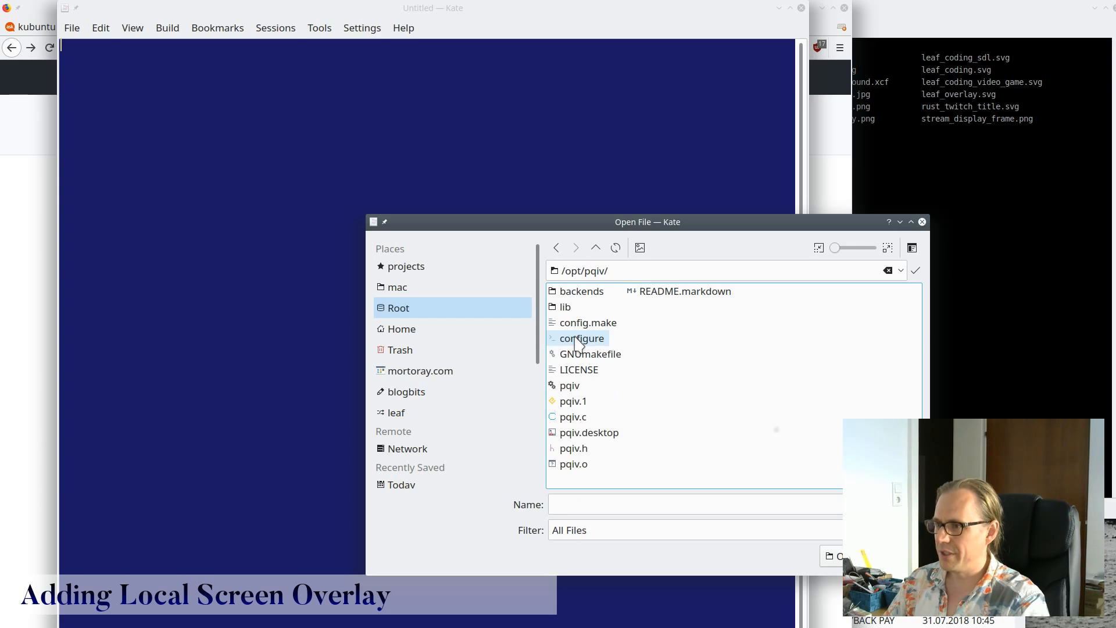
double_click(572, 416)
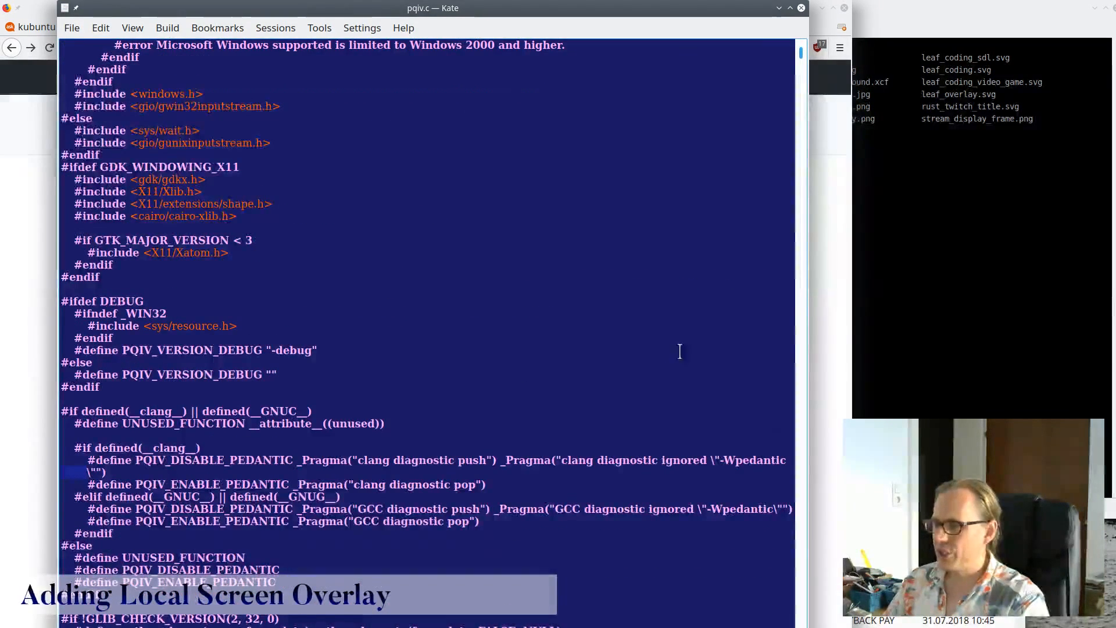
- Scroll pqiv.c past the options table to the if(option_click_through) shape-region handler
scroll(down, 3)
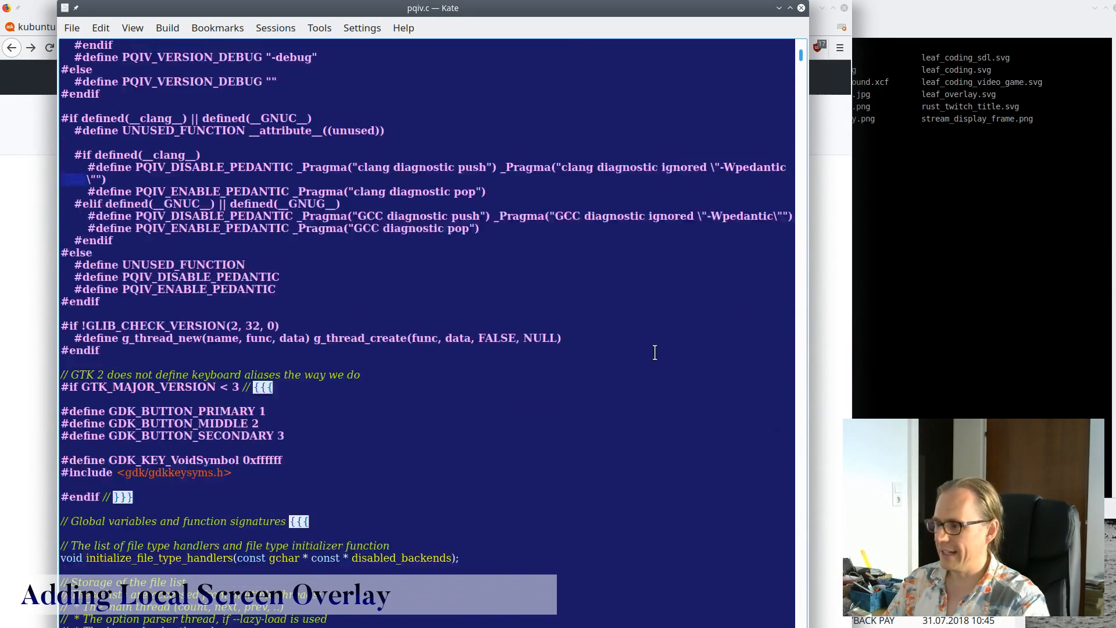
scroll(down, 3)
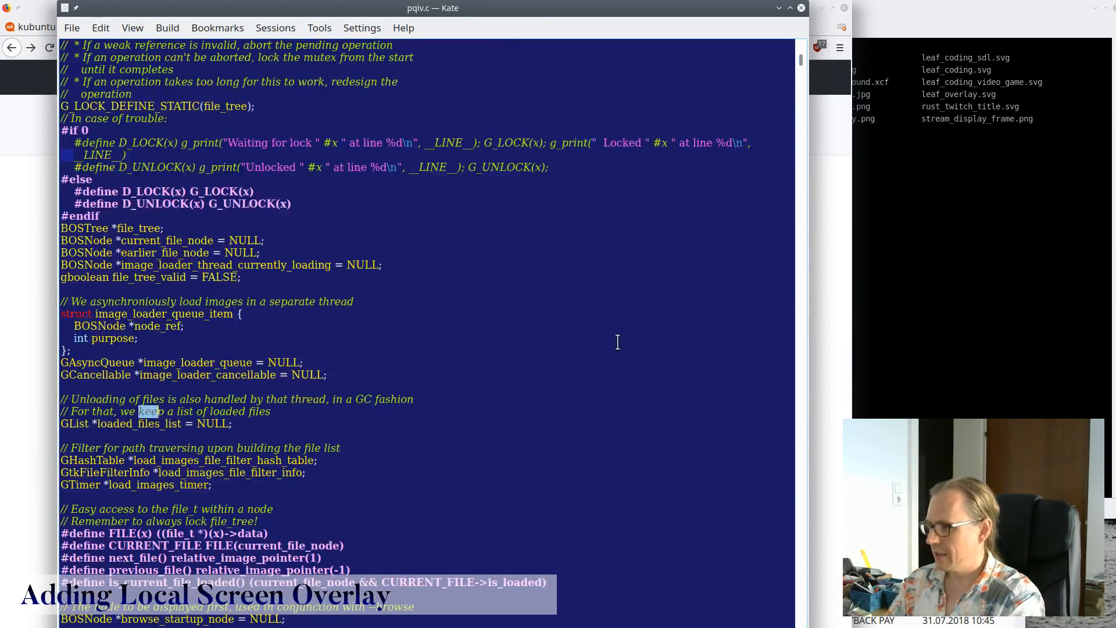
scroll(down, 3)
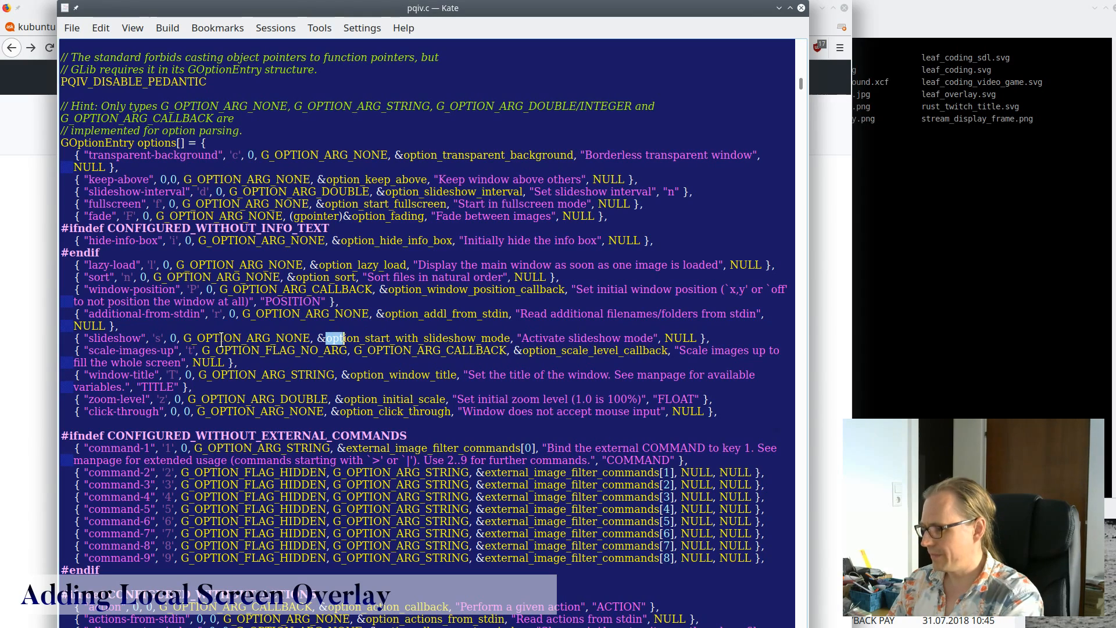
scroll(down, 3)
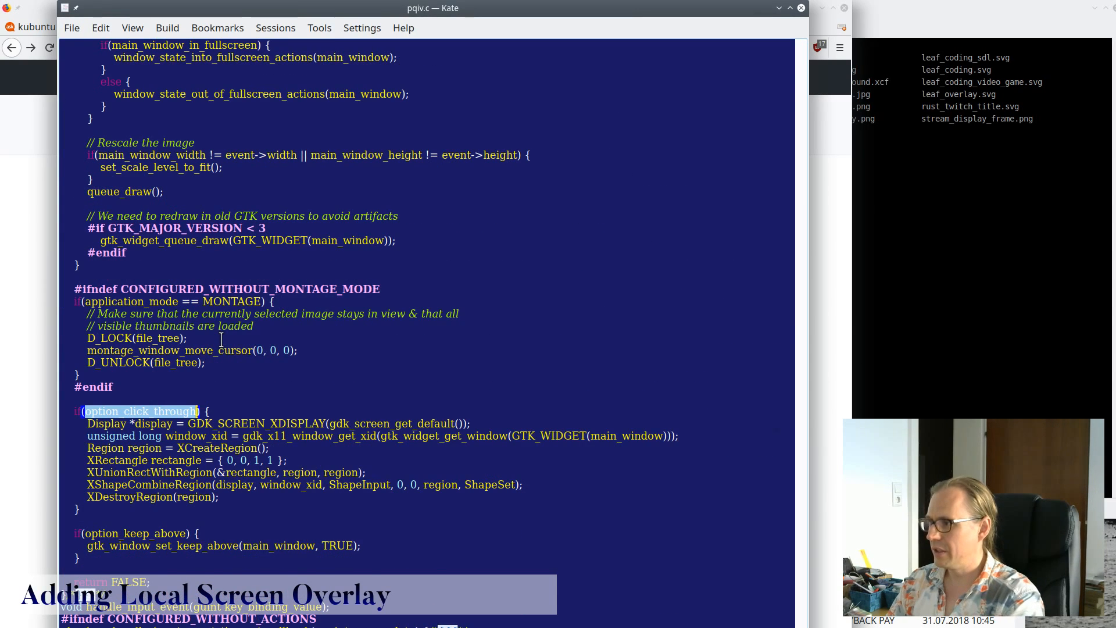
scroll(down, 3)
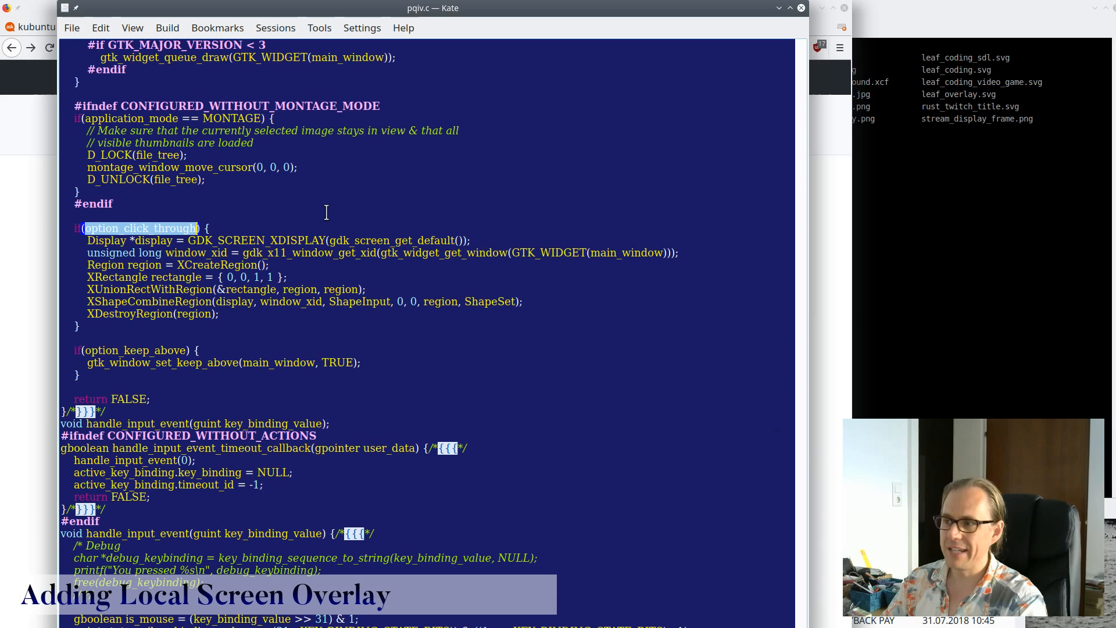
mouse_move(308, 258)
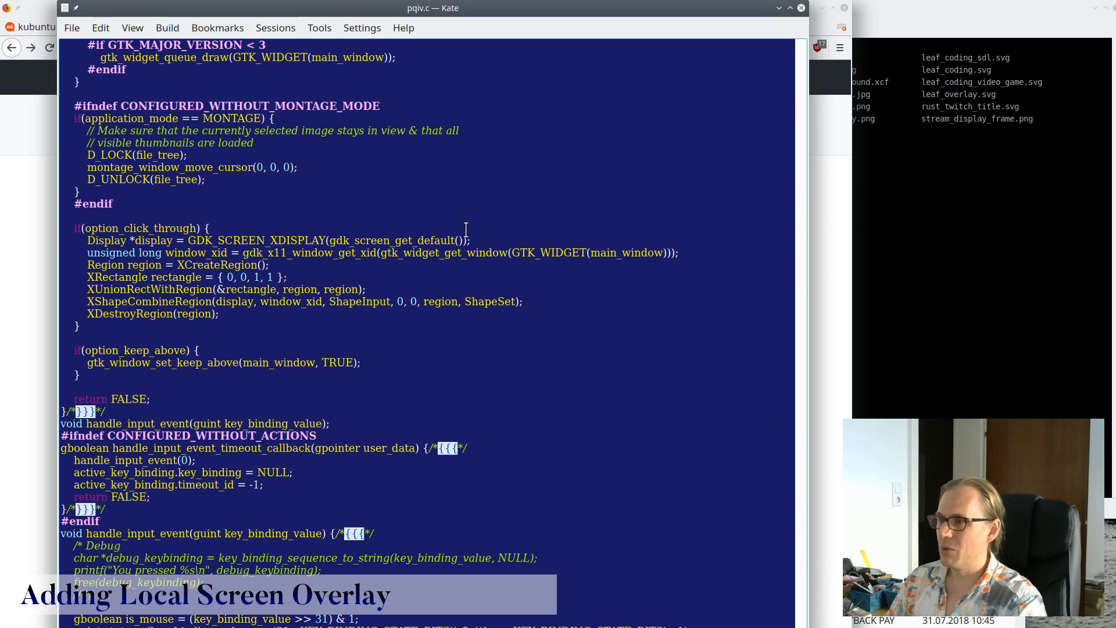
mouse_move(740, 229)
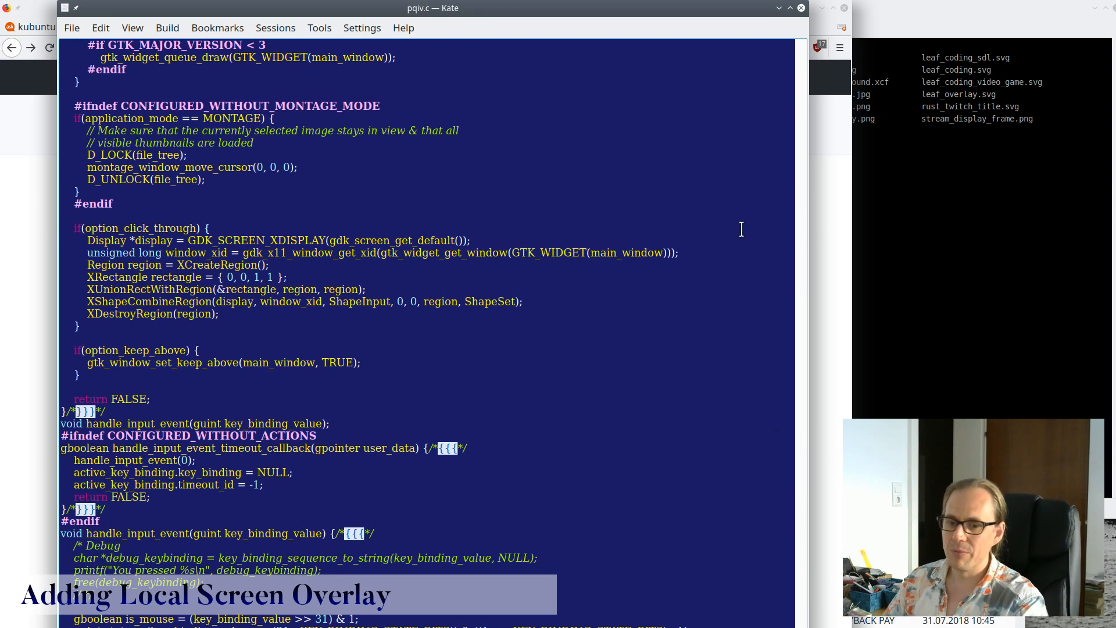
mouse_move(720, 271)
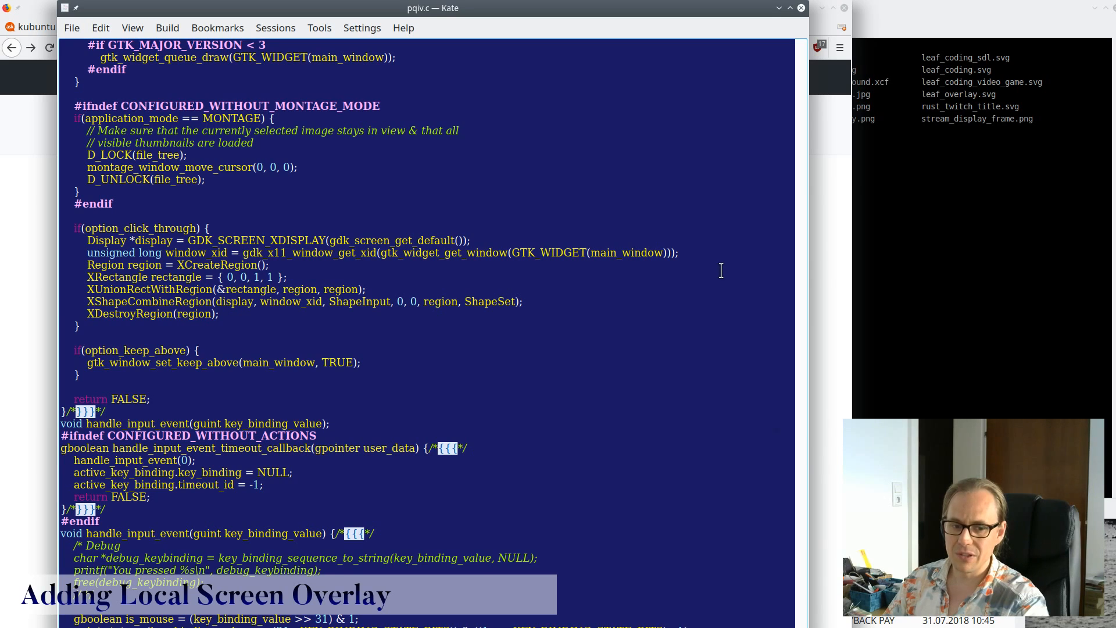
mouse_move(411, 277)
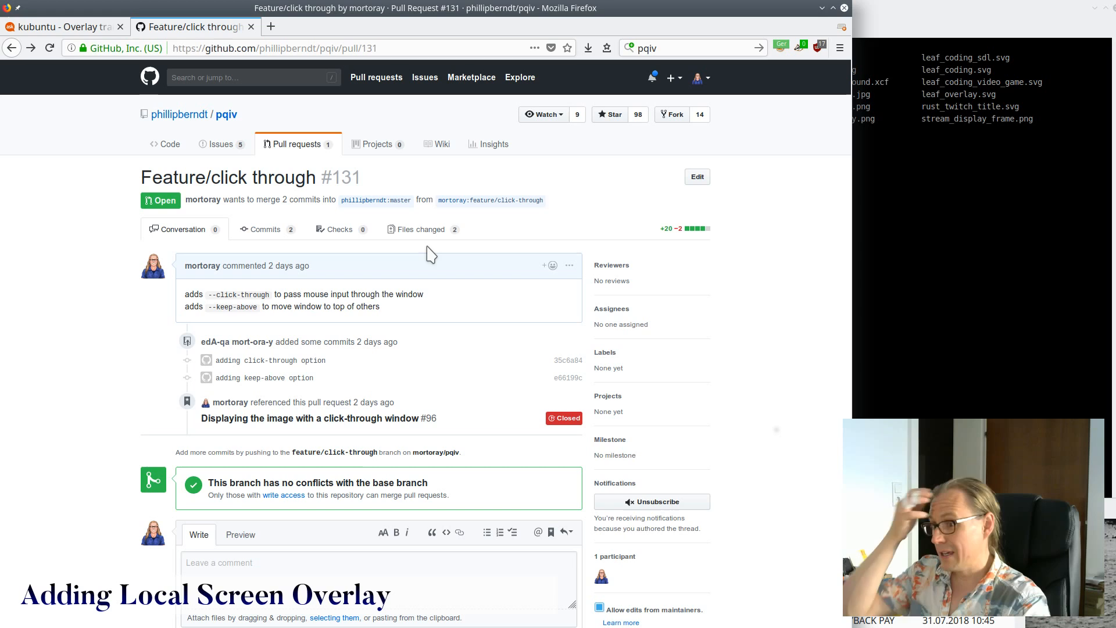
mouse_move(714, 370)
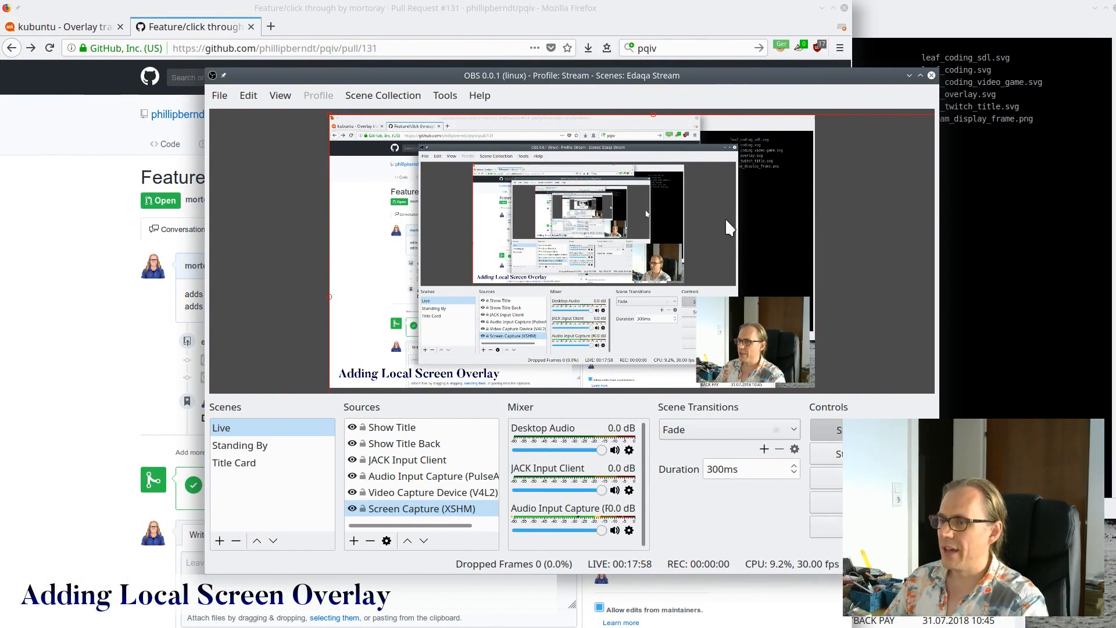
mouse_move(583, 92)
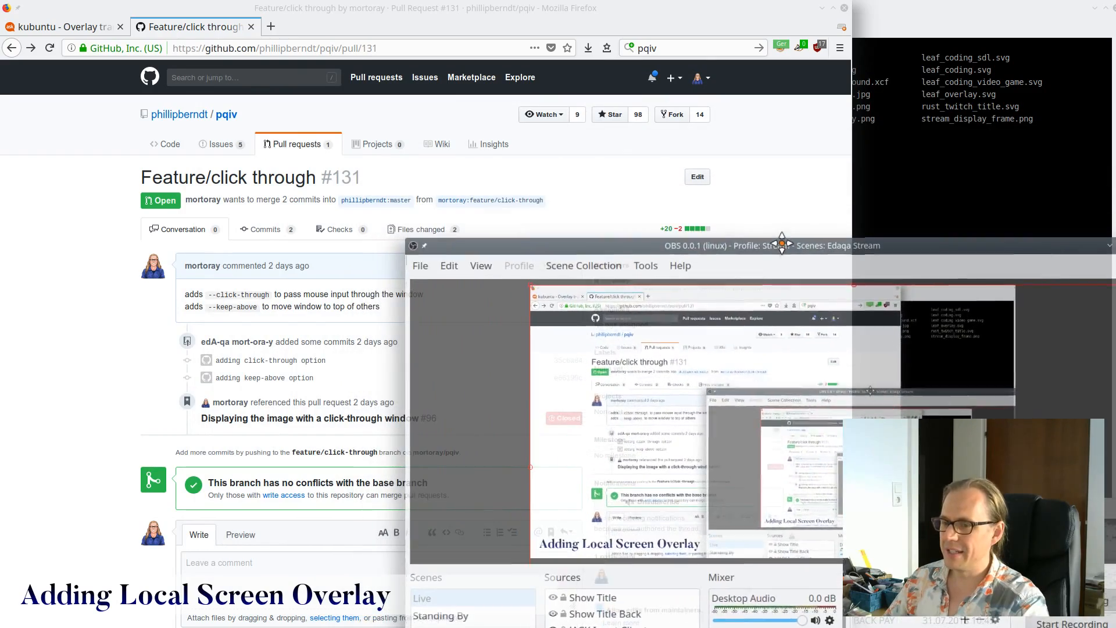
- Drag the OBS window down and right to reveal the empty Kate document
drag(782, 245, 518, 39)
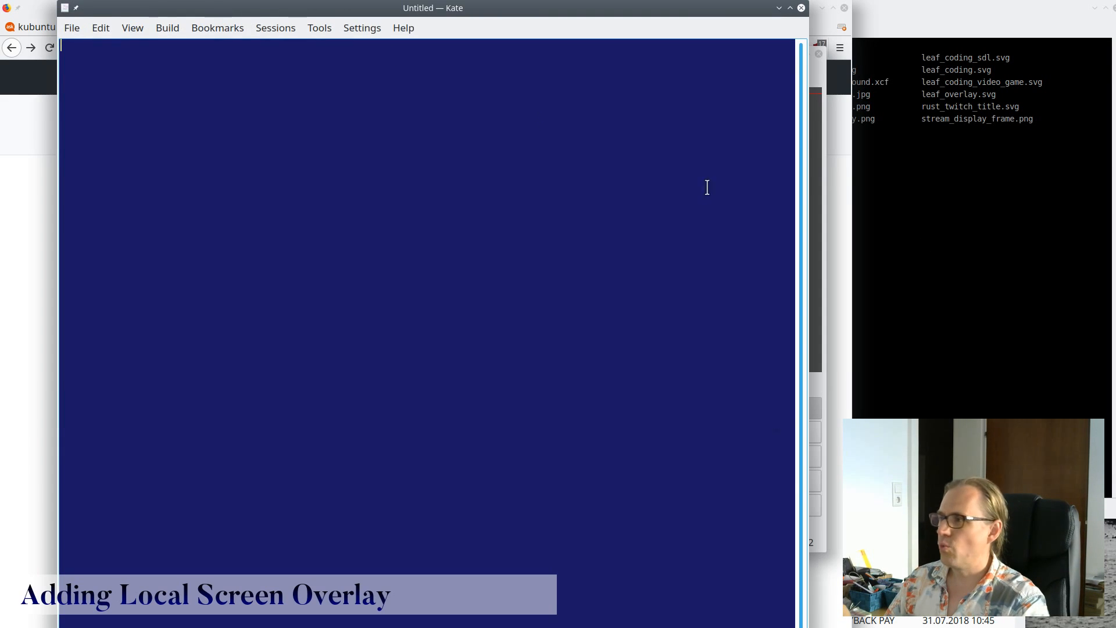
- Reopen setup_stream.sh from recent files and review the pqiv click-through and keep-above options
click(71, 28)
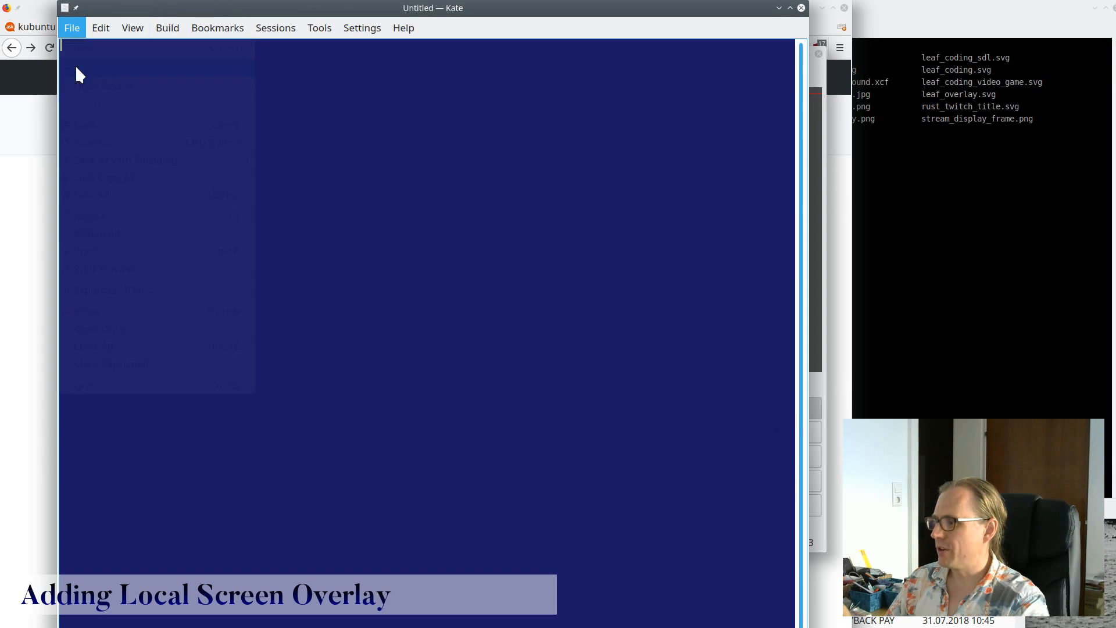
click(88, 86)
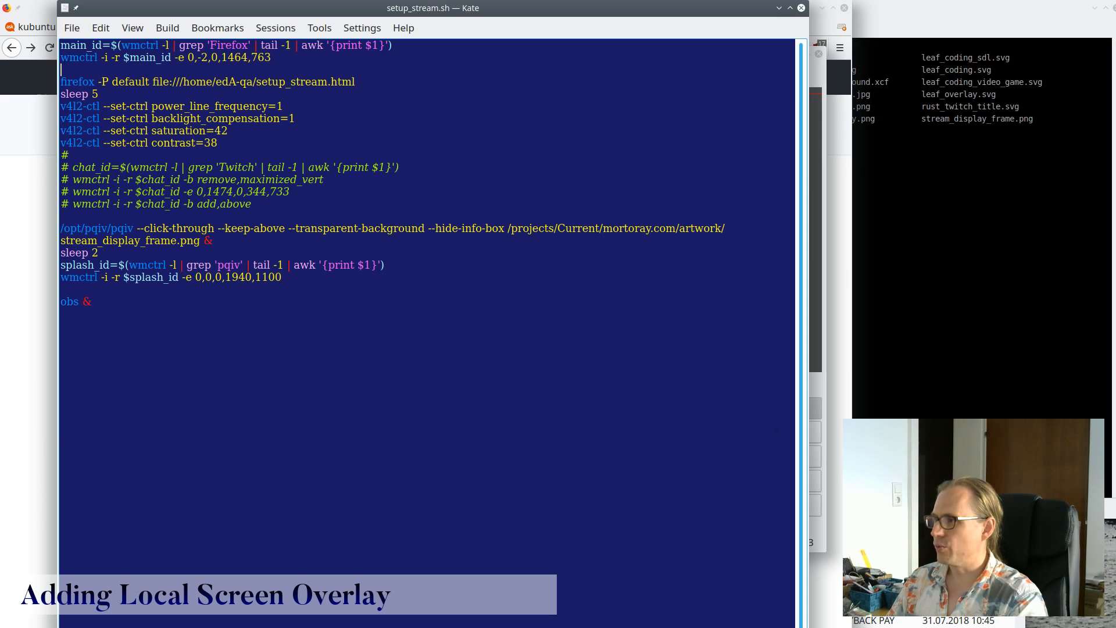
double_click(82, 228)
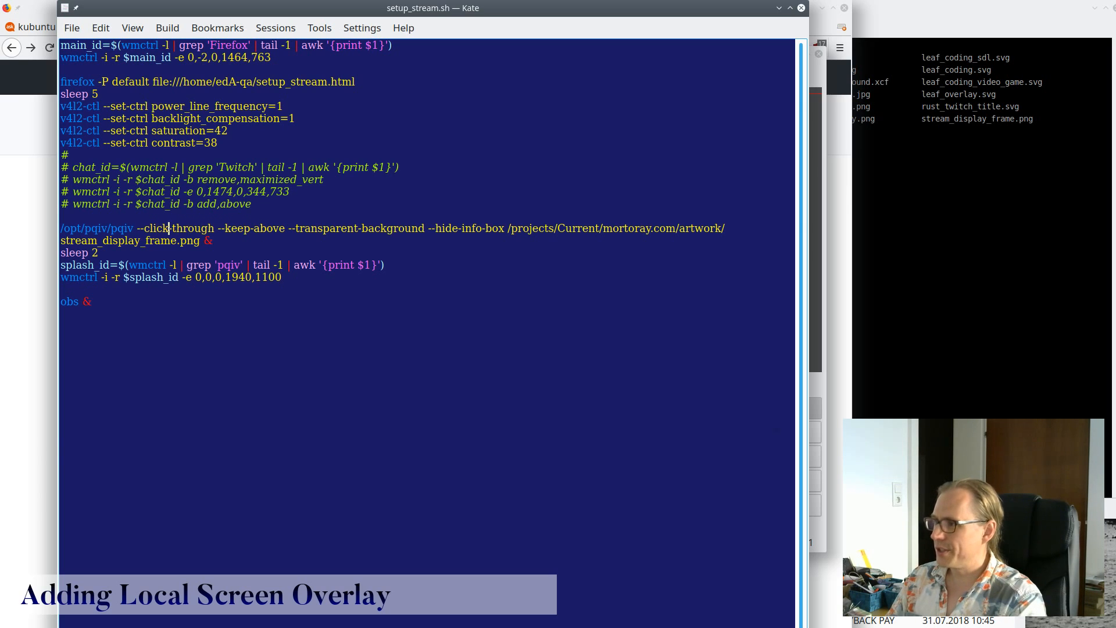
click(286, 228)
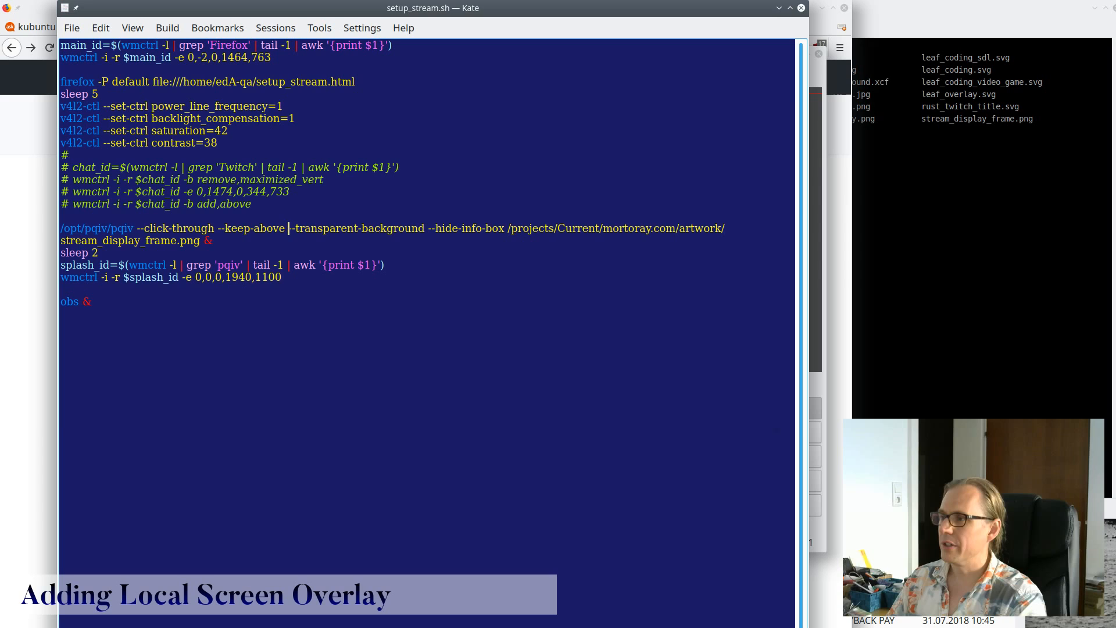
drag(289, 228, 475, 228)
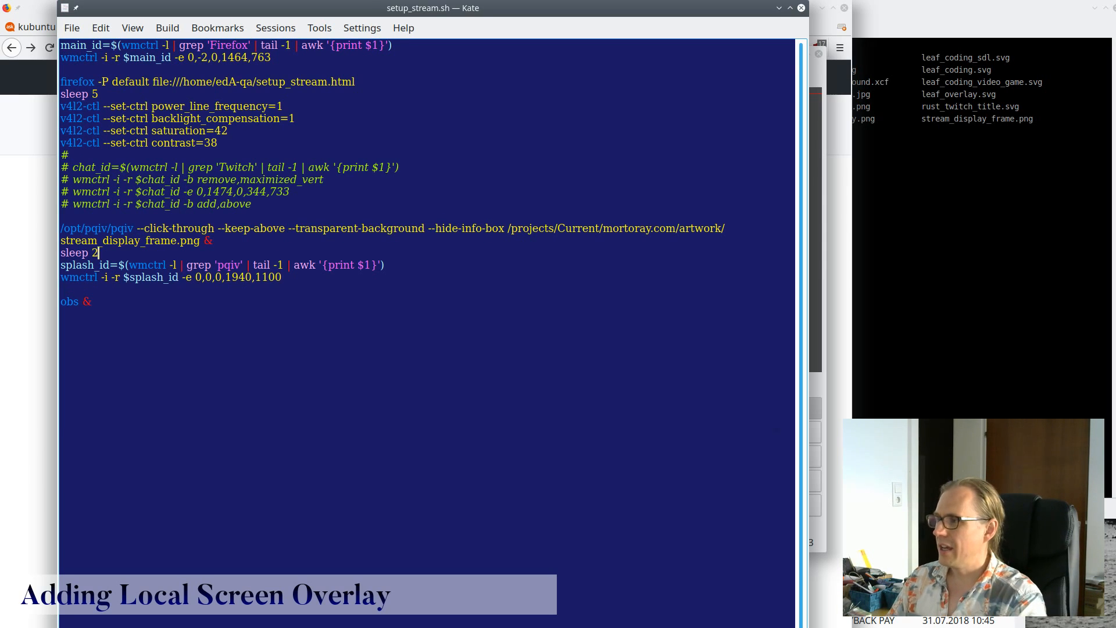
- Insert a new line reading 'xprop' before the obs launch
triple_click(79, 252)
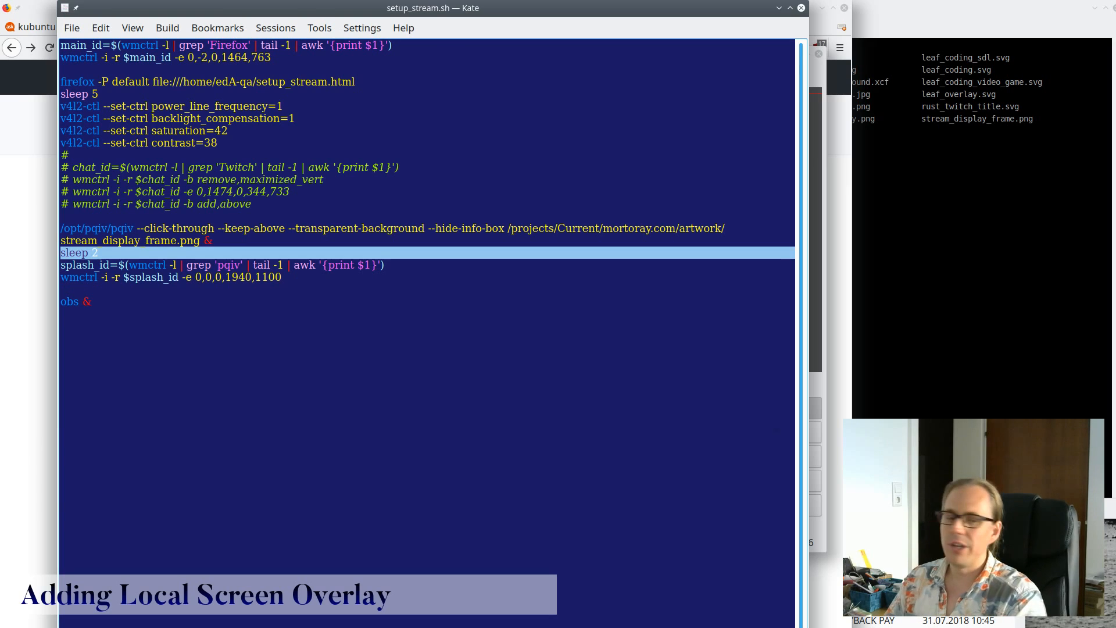
click(101, 253)
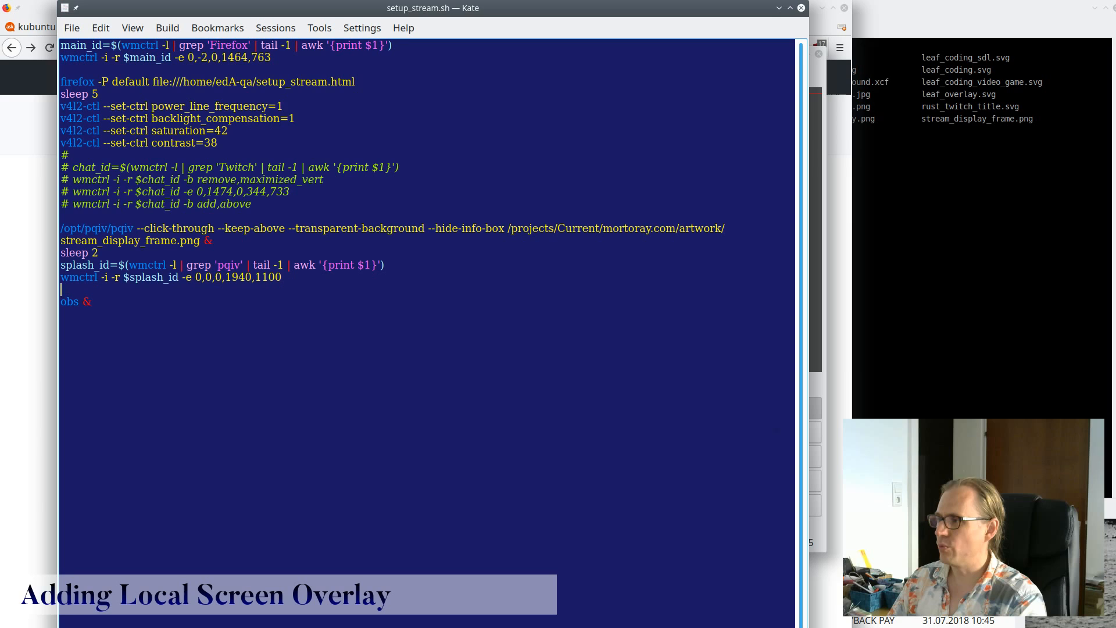
double_click(79, 277)
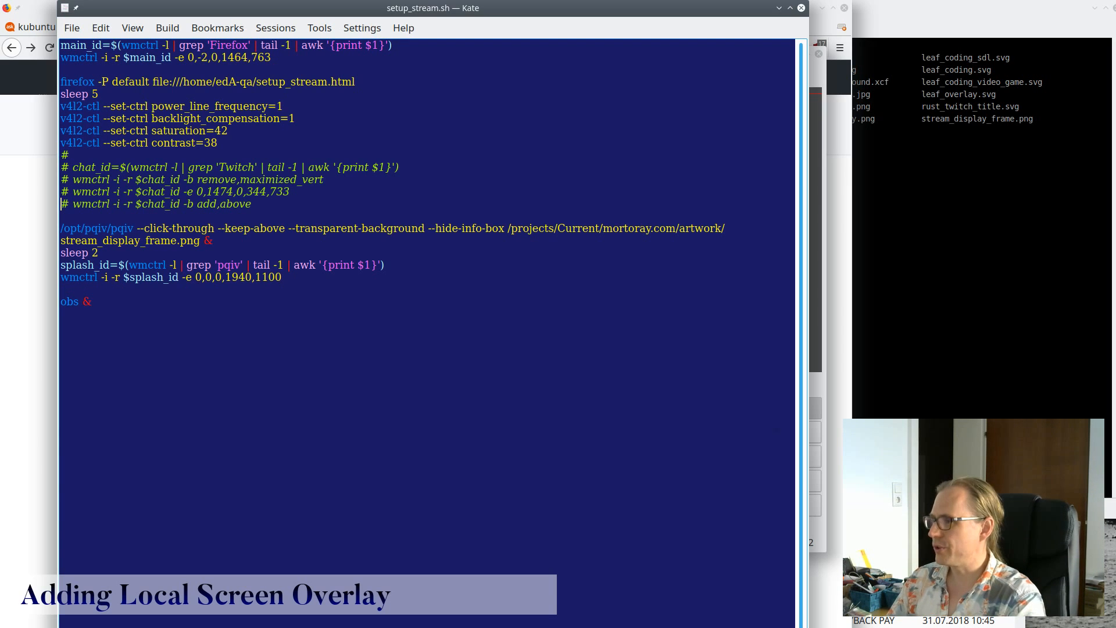
key(Return)
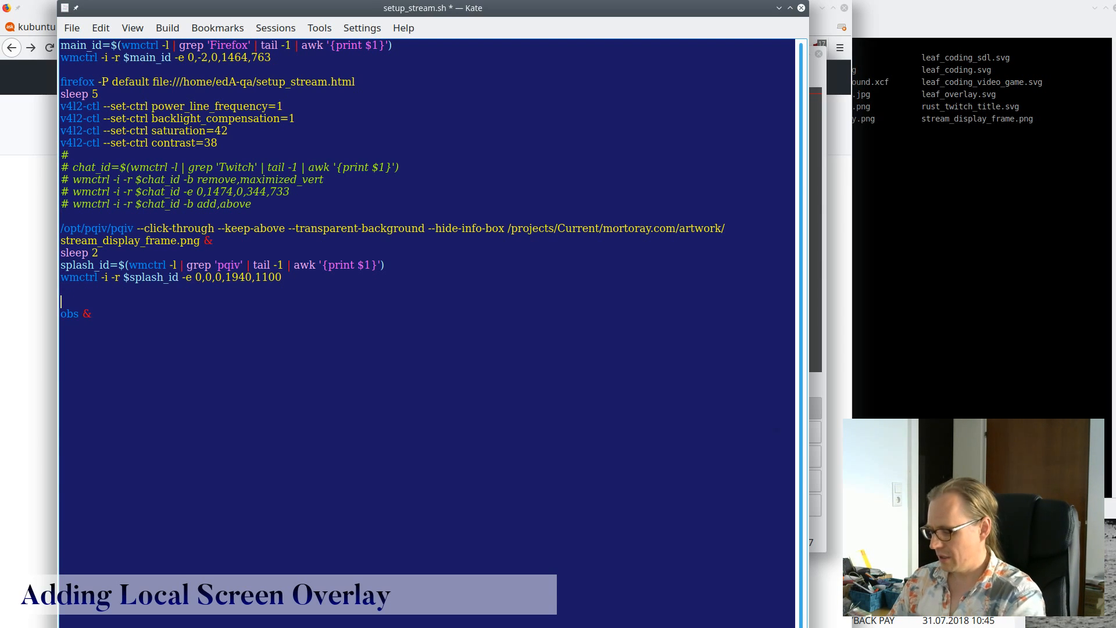
text(xprop)
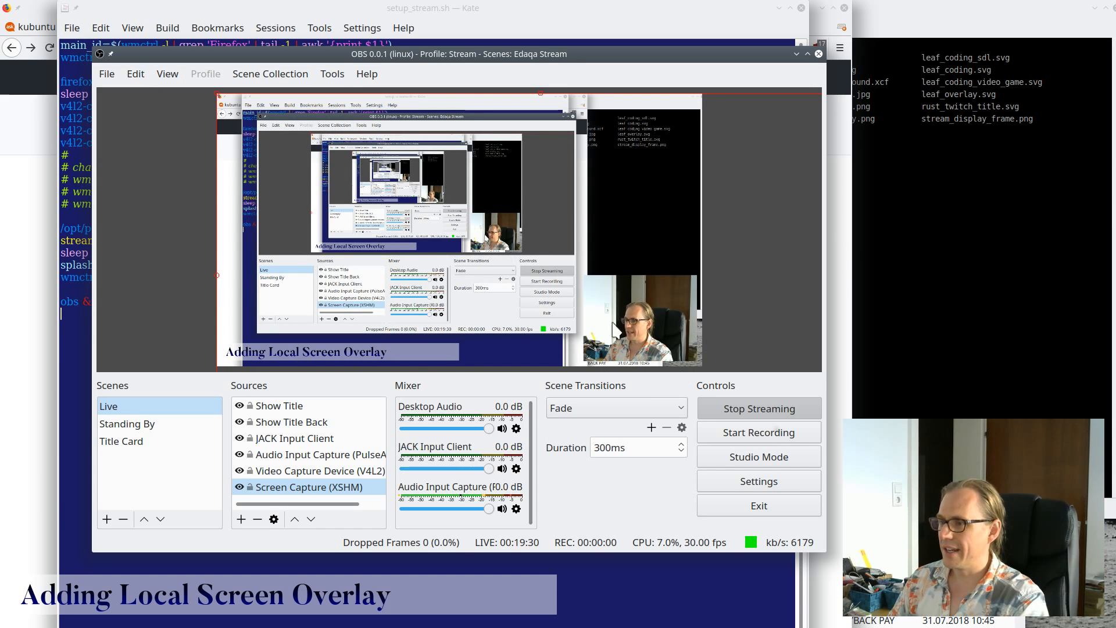
mouse_move(705, 237)
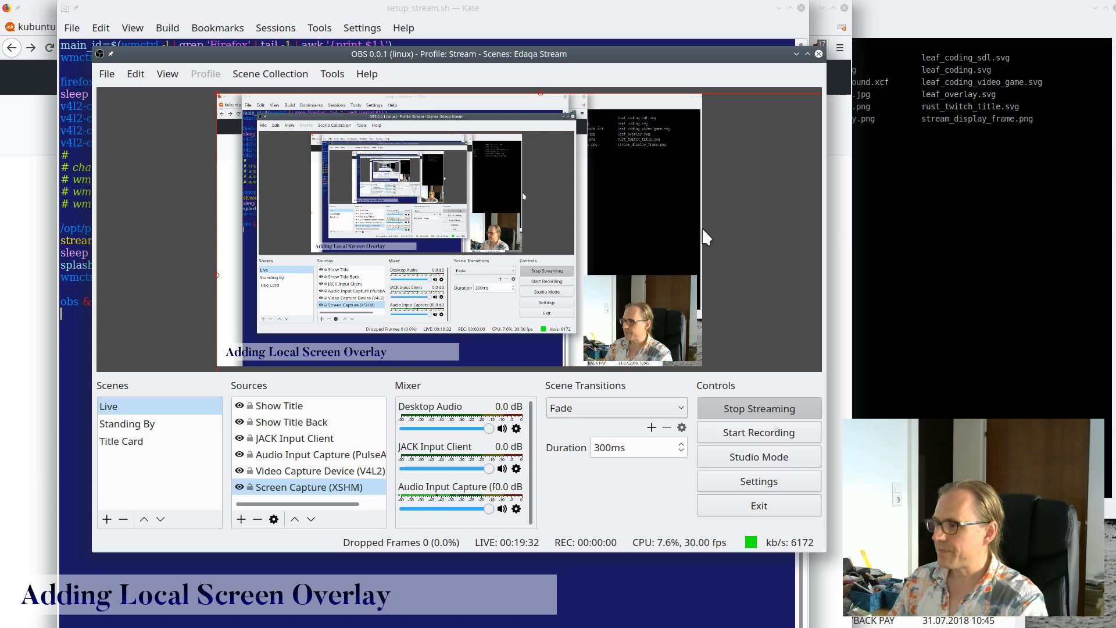